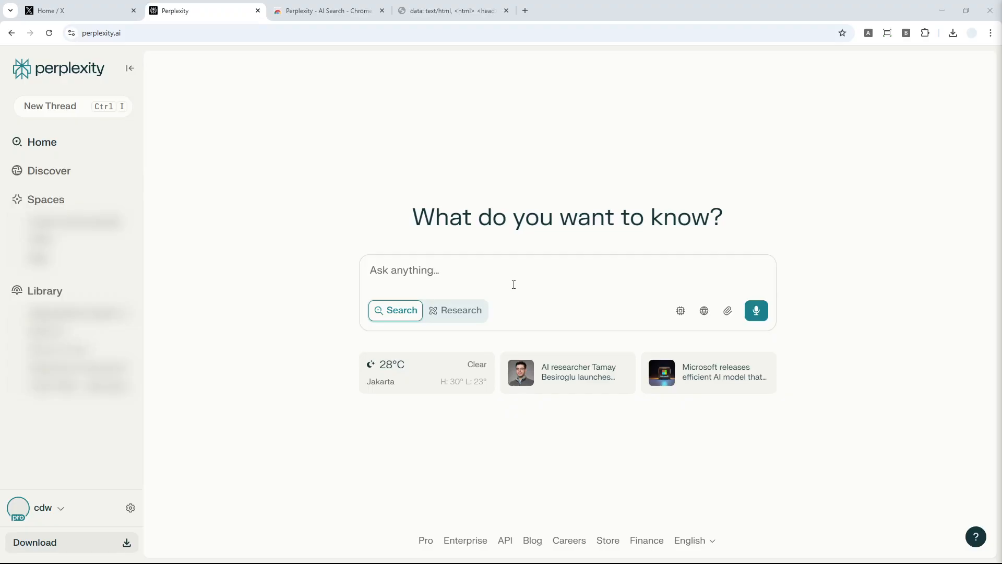
{"action": "mouse_move", "coordinate": [242, 131]}
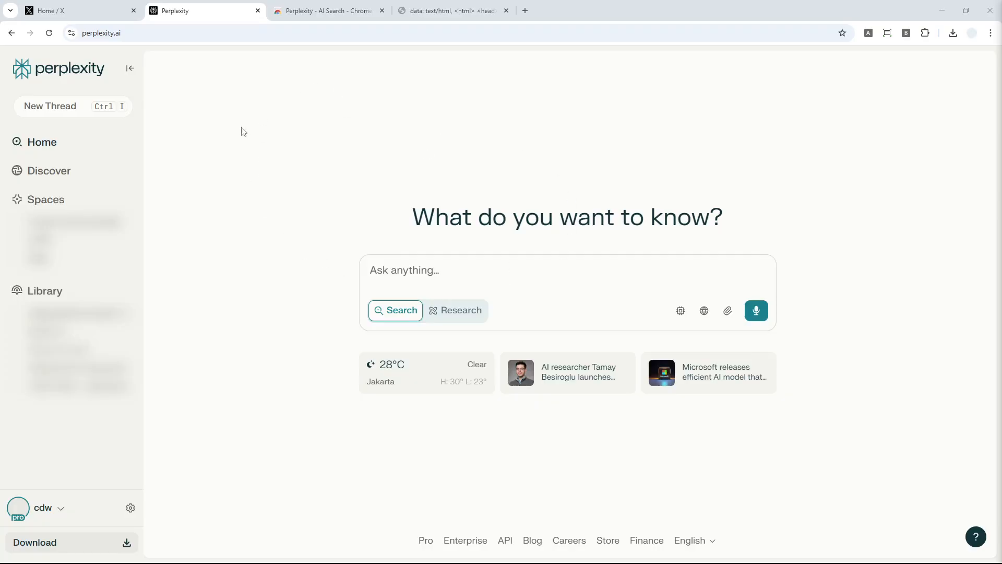
{"action": "mouse_move", "coordinate": [526, 160]}
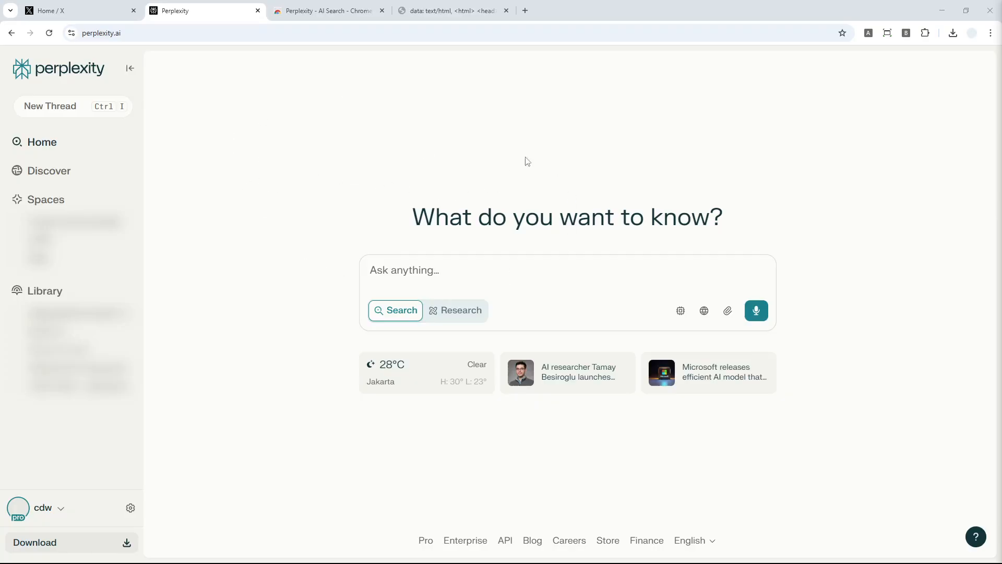
Start a fresh new tab beside the Perplexity home page
{"action": "left_click", "coordinate": [648, 11]}
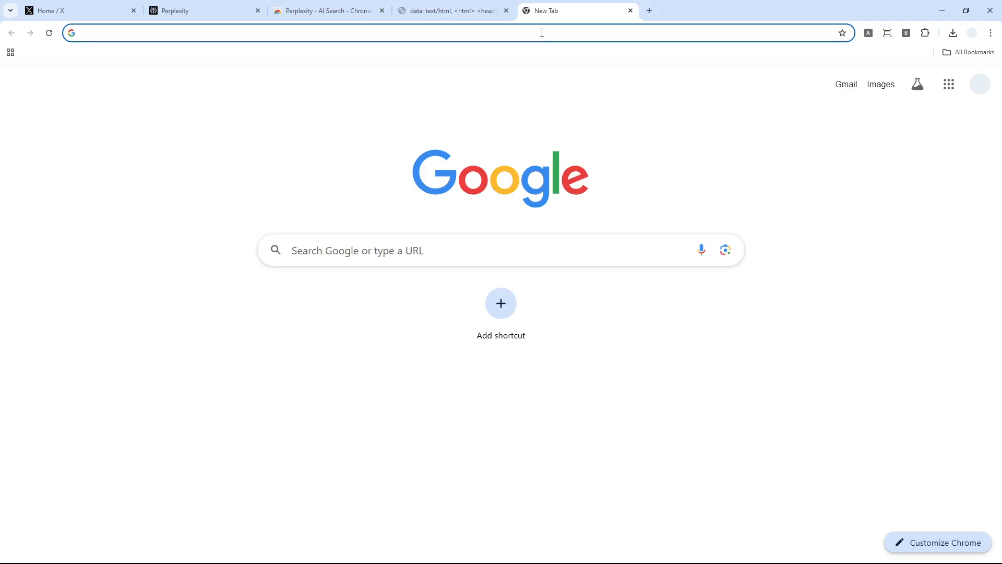
Switch to the Chrome Web Store listing for the Perplexity - AI Search extension
{"action": "left_click", "coordinate": [326, 10]}
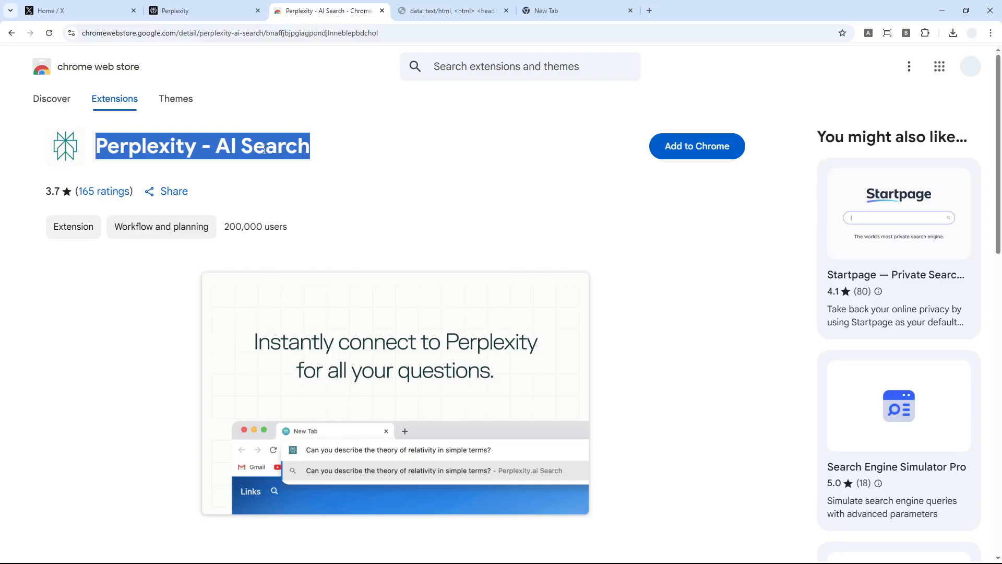
{"action": "mouse_move", "coordinate": [269, 157]}
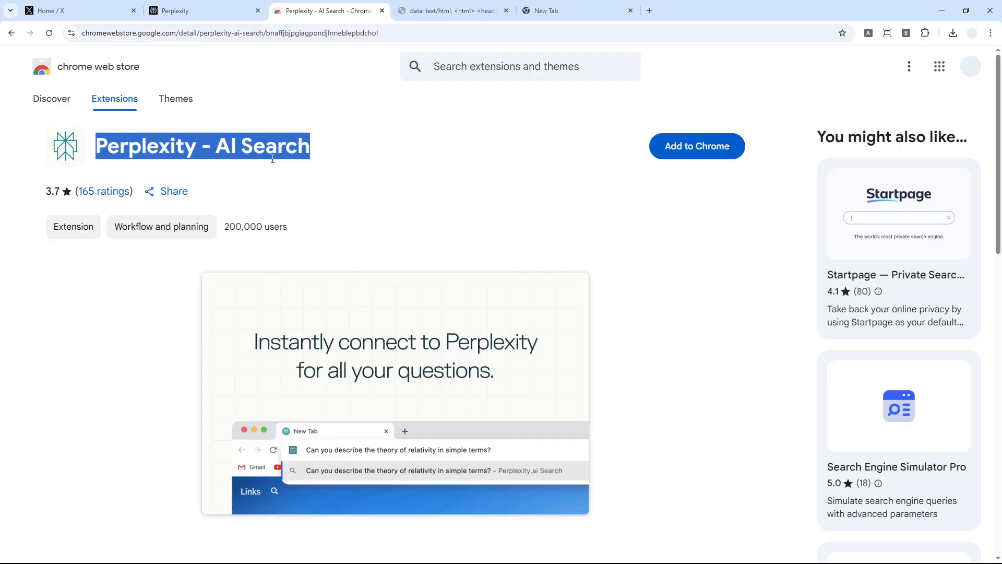
{"action": "mouse_move", "coordinate": [180, 166]}
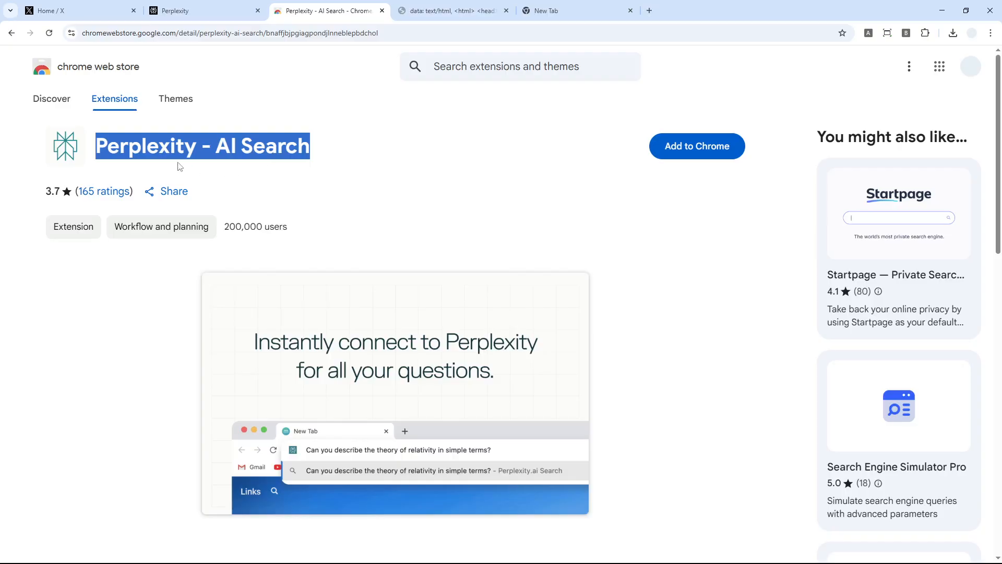
{"action": "mouse_move", "coordinate": [241, 171]}
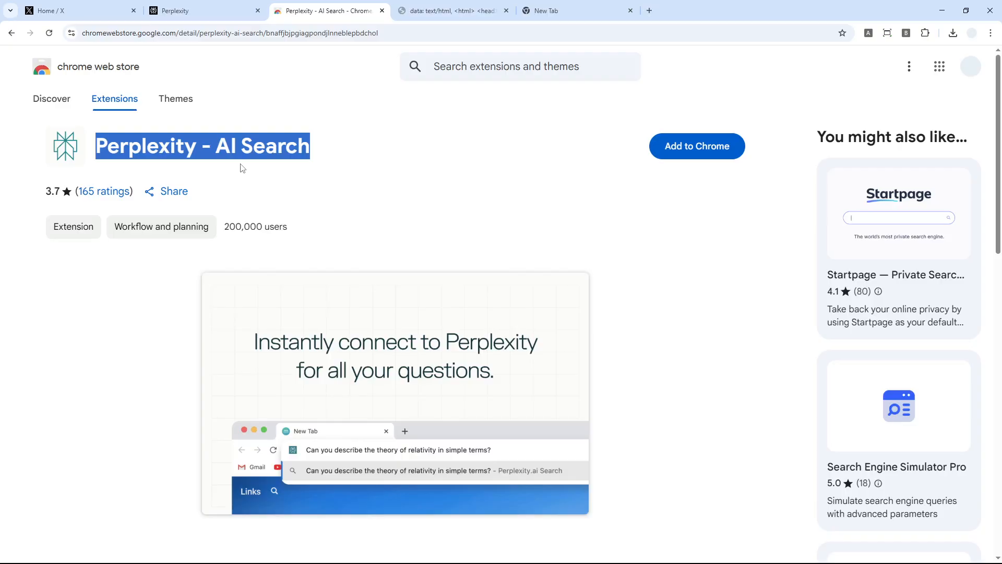
{"action": "mouse_move", "coordinate": [284, 176]}
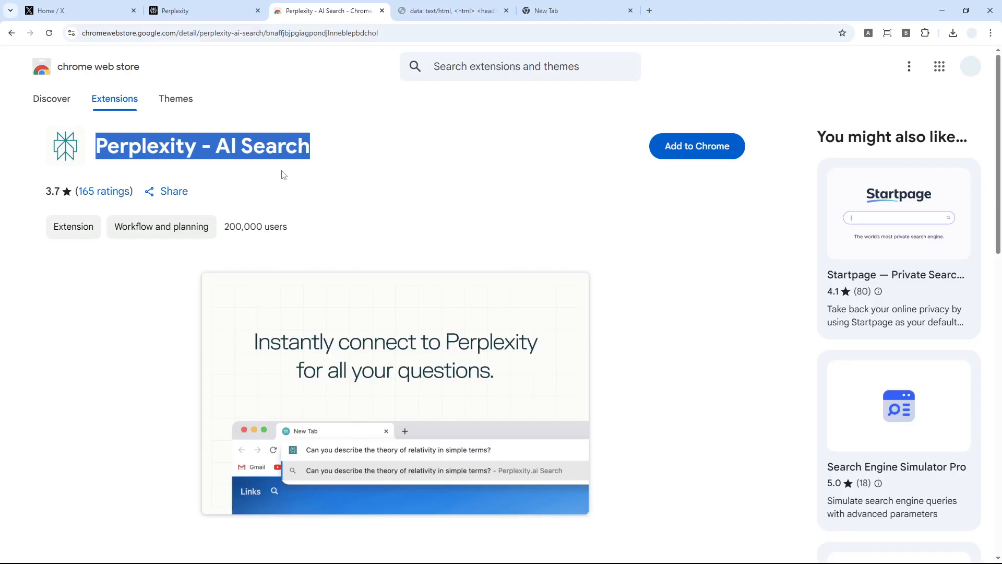
{"action": "mouse_move", "coordinate": [381, 175]}
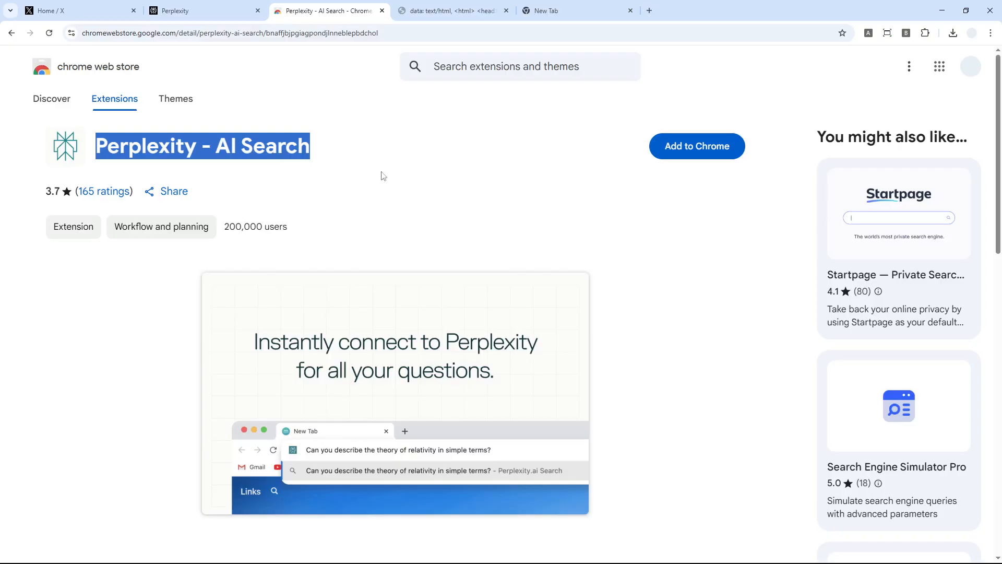
From the Perplexity tab, reach Chrome Settings at the Search engine section via the three-dot menu
{"action": "left_click", "coordinate": [204, 11]}
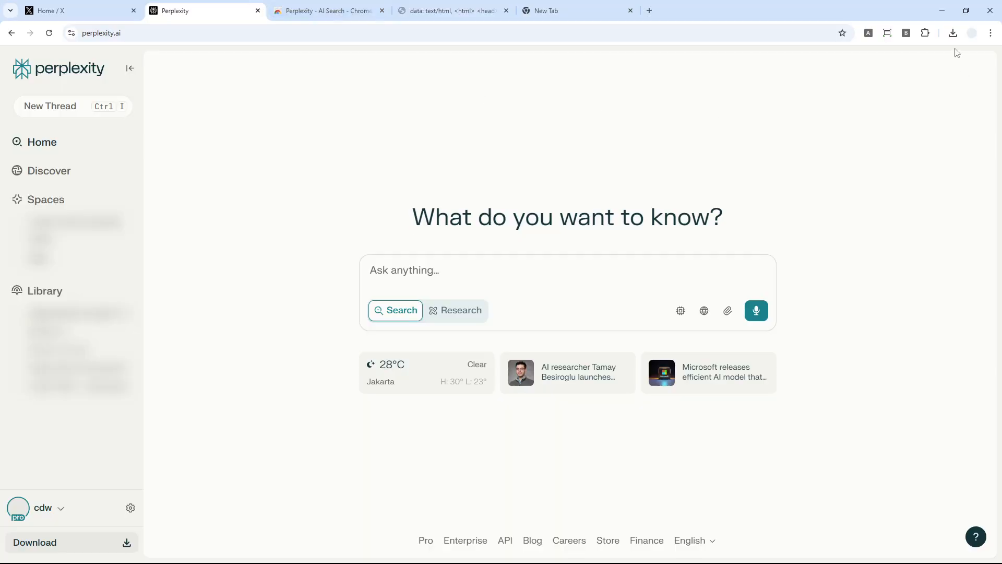
{"action": "left_click", "coordinate": [990, 32]}
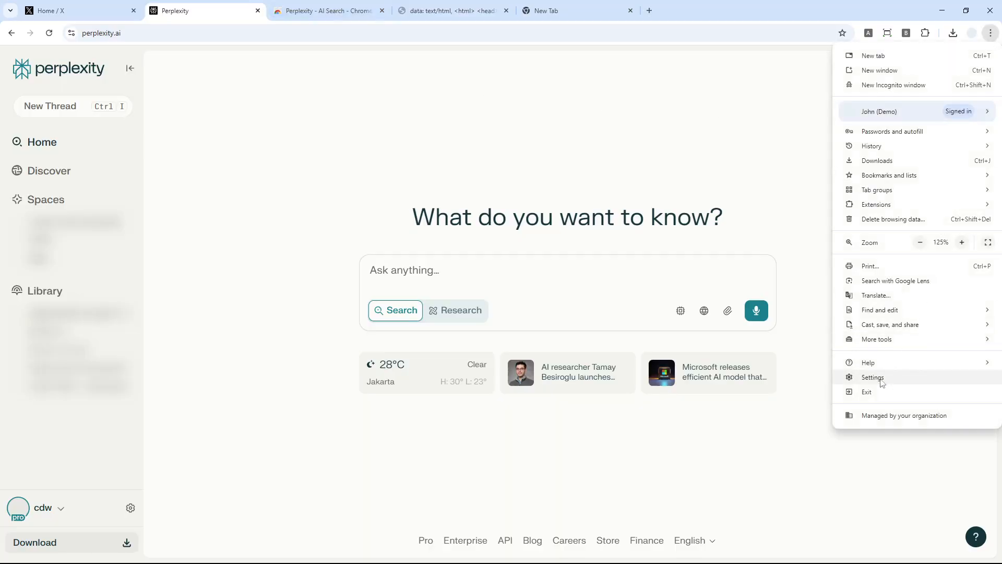
{"action": "left_click", "coordinate": [872, 377]}
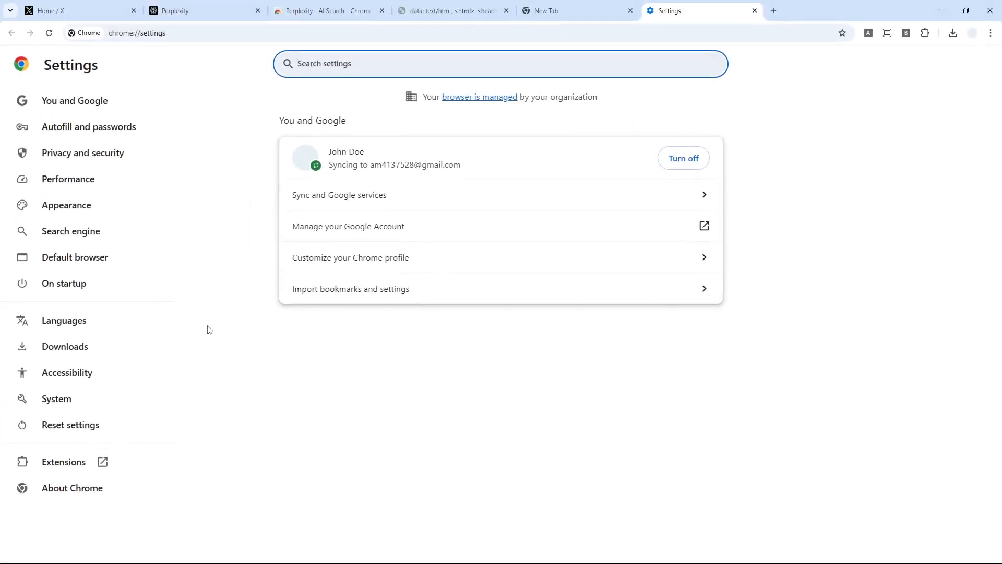
{"action": "left_click", "coordinate": [70, 231]}
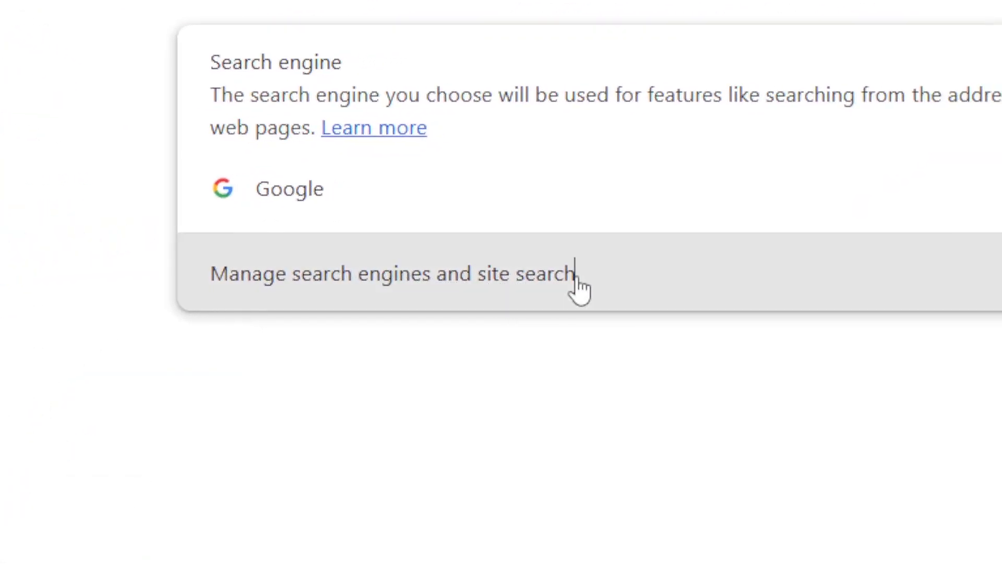
Go to Manage search engines and site search and scroll down to the Site search list
{"action": "left_click", "coordinate": [392, 273]}
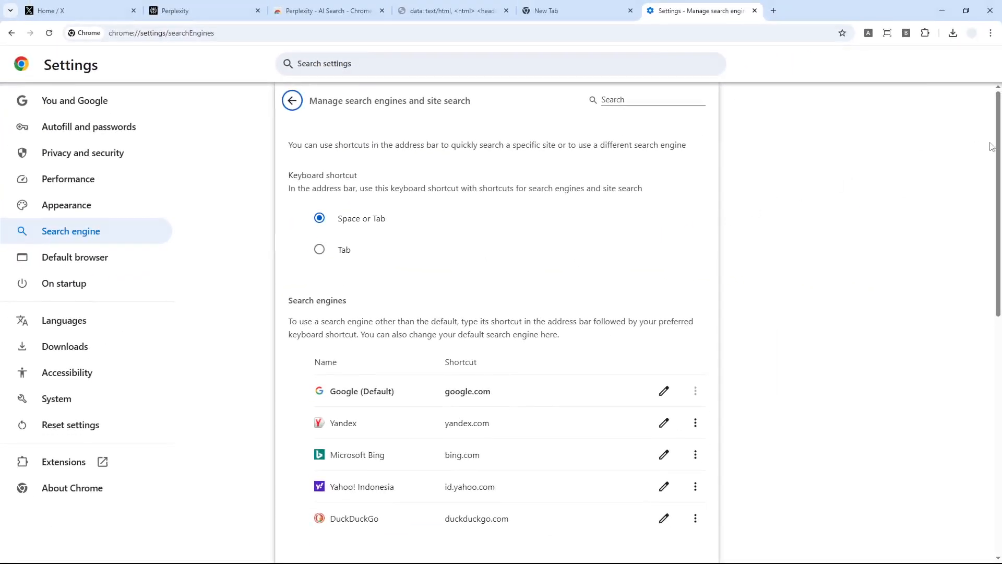
{"action": "scroll", "scroll_direction": "down", "scroll_amount": 3}
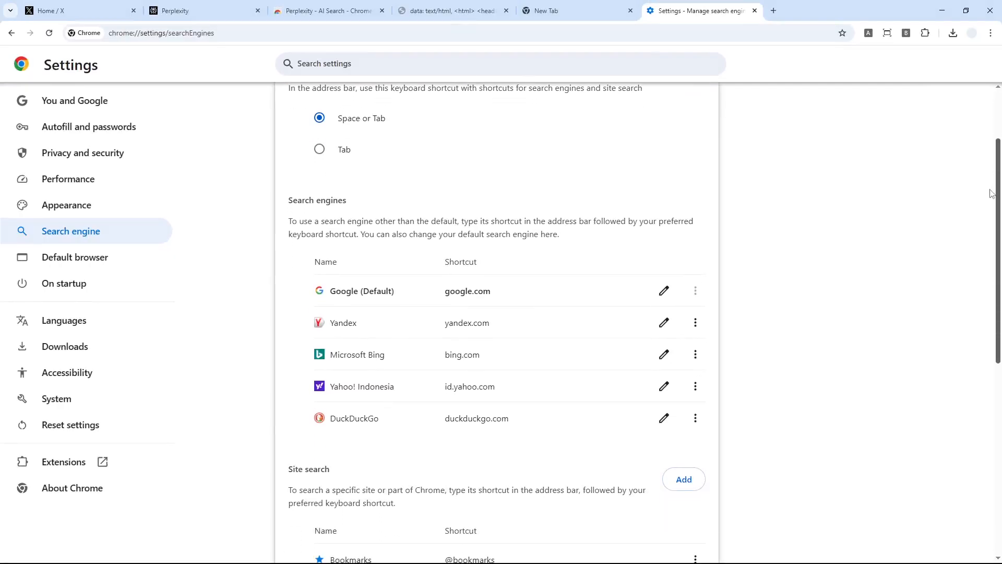
{"action": "mouse_move", "coordinate": [303, 268]}
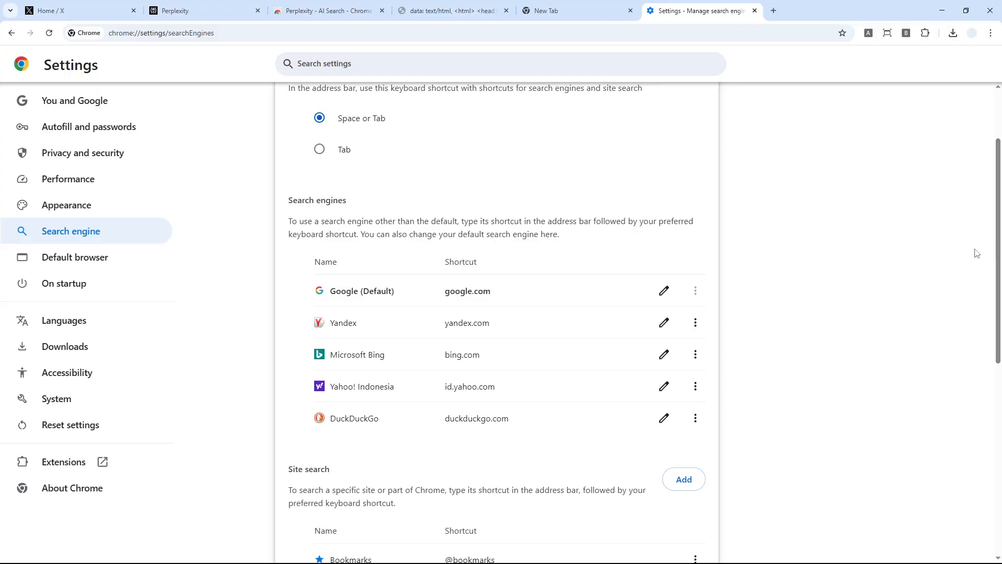
{"action": "scroll", "scroll_direction": "down", "scroll_amount": 3}
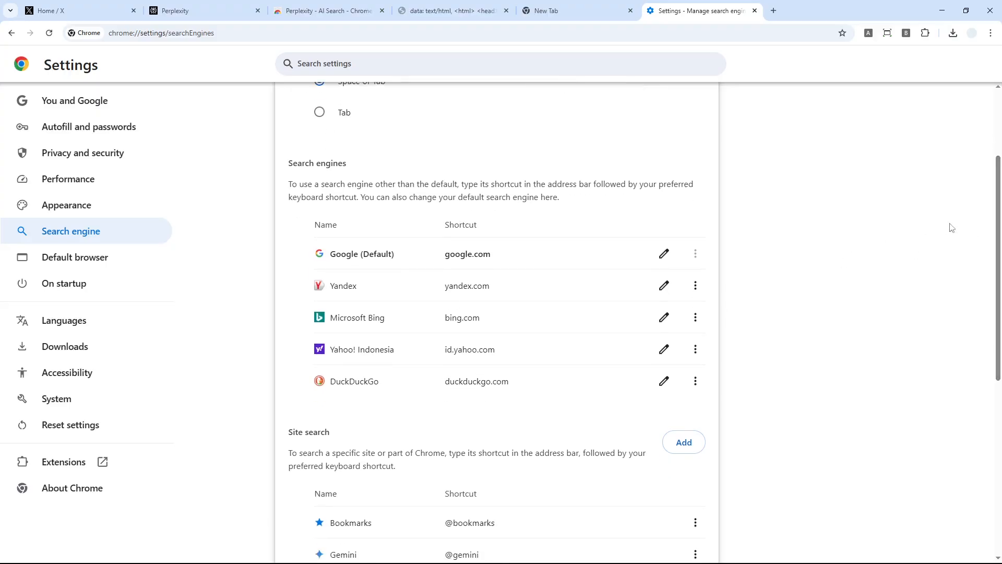
{"action": "scroll", "scroll_direction": "down", "scroll_amount": 3}
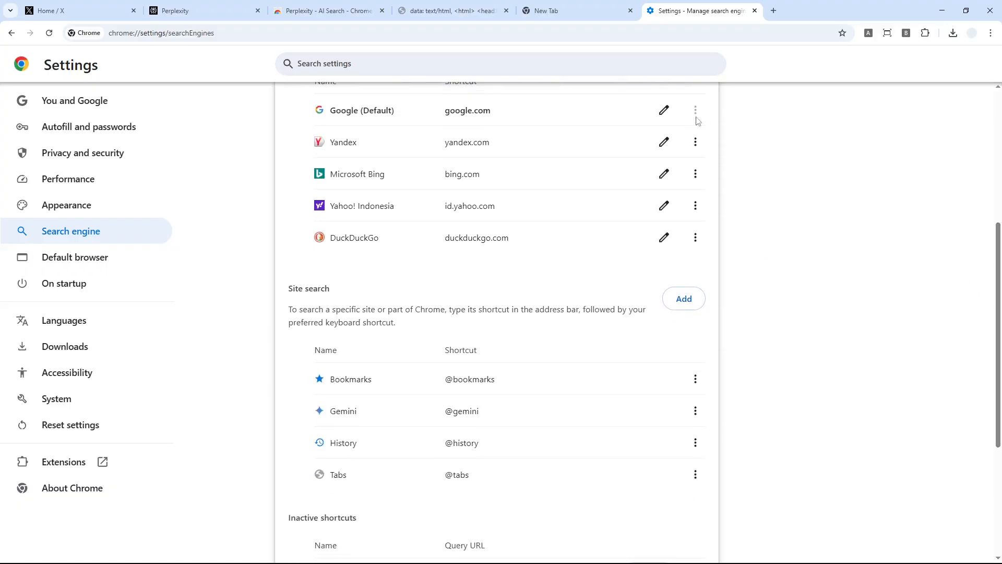
{"action": "mouse_move", "coordinate": [739, 227]}
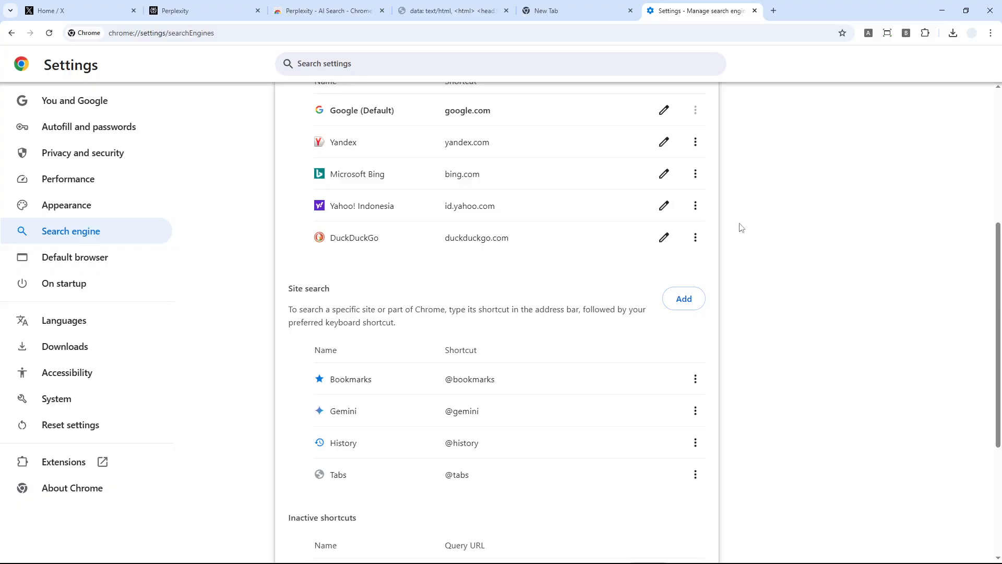
{"action": "mouse_move", "coordinate": [753, 203]}
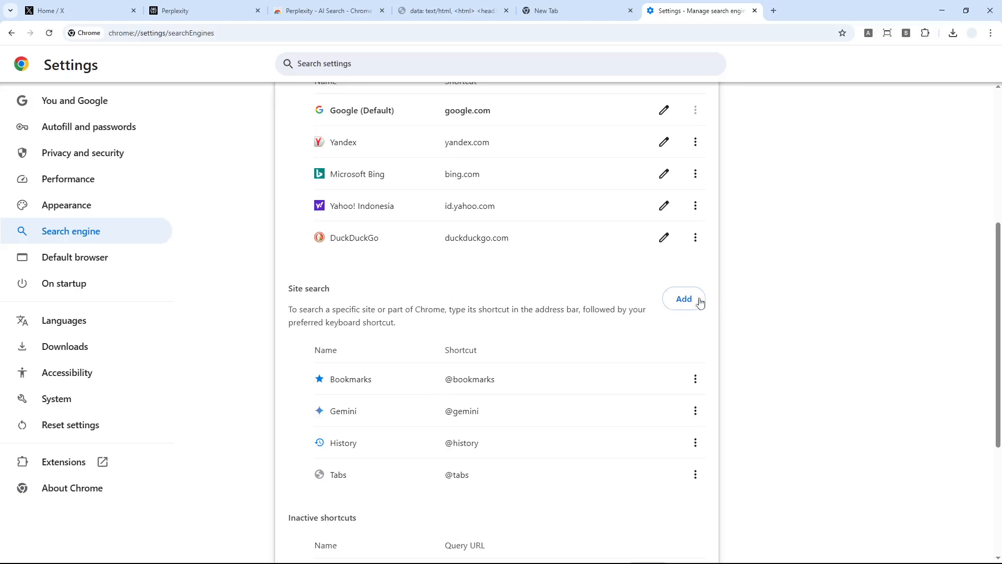
{"action": "mouse_move", "coordinate": [437, 299]}
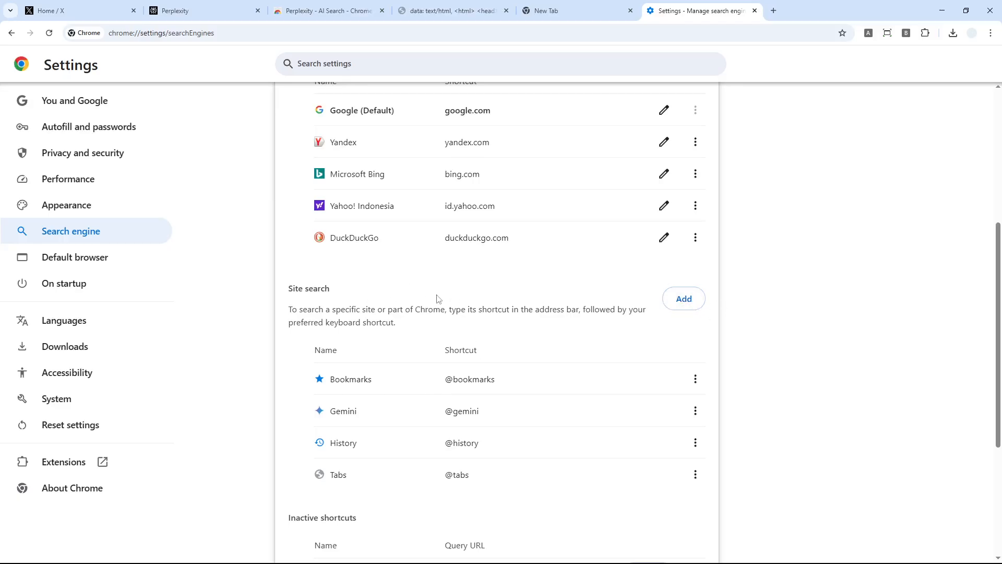
{"action": "mouse_move", "coordinate": [482, 292]}
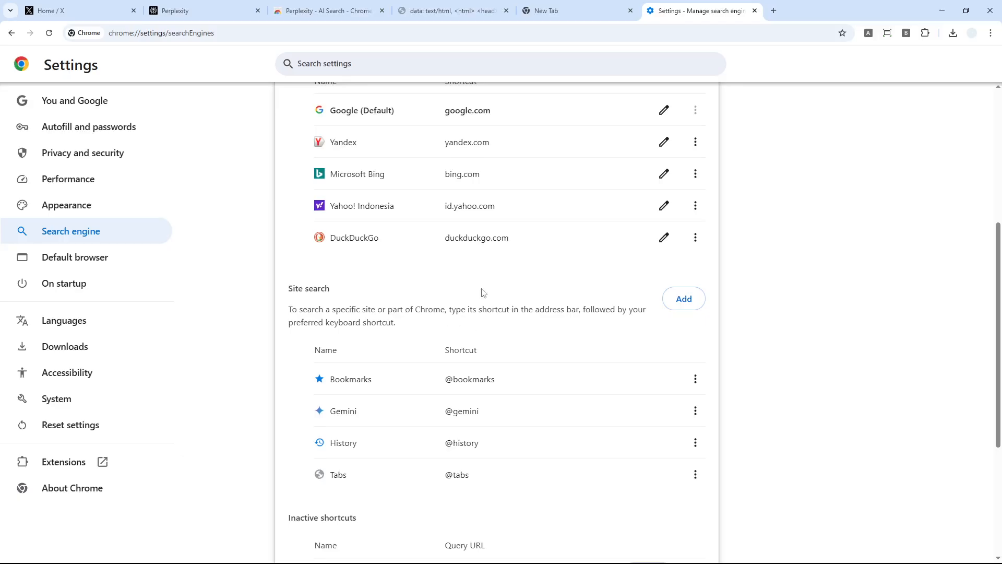
{"action": "mouse_move", "coordinate": [520, 155]}
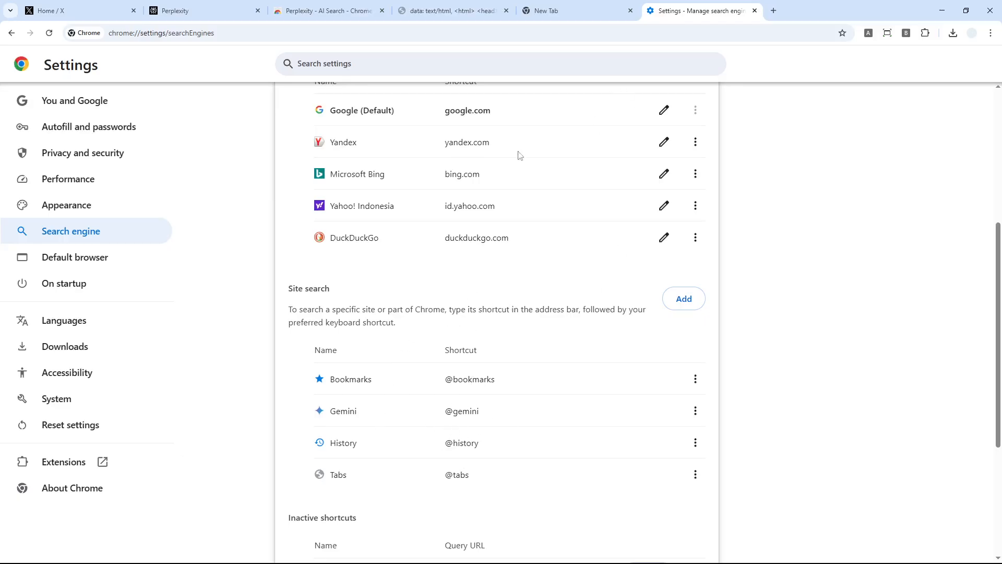
{"action": "mouse_move", "coordinate": [563, 378]}
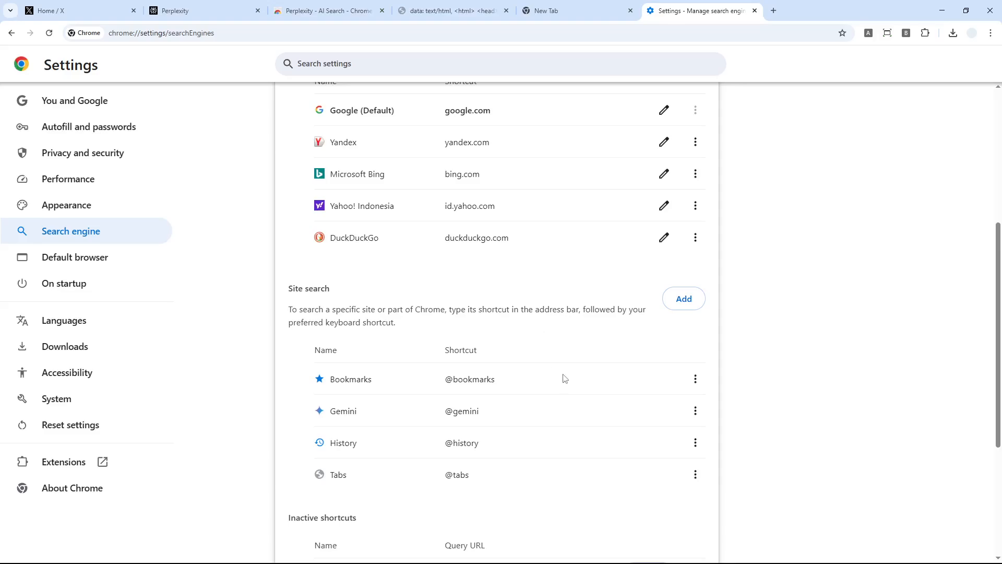
{"action": "mouse_move", "coordinate": [447, 288]}
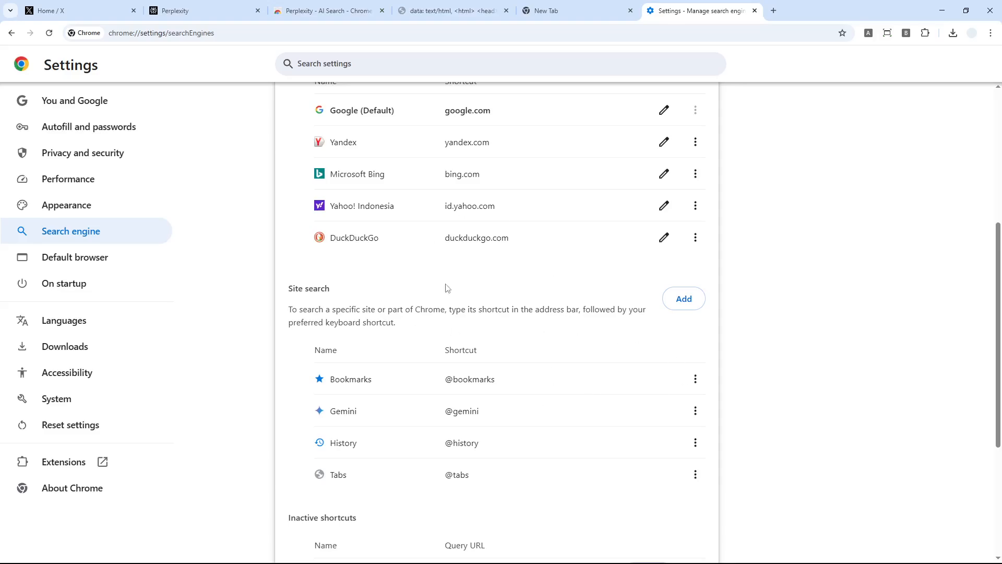
Add a site search named Perplexity with shortcut perplexity.ai, then switch to the scratch tab with the query URL
{"action": "left_click", "coordinate": [682, 298]}
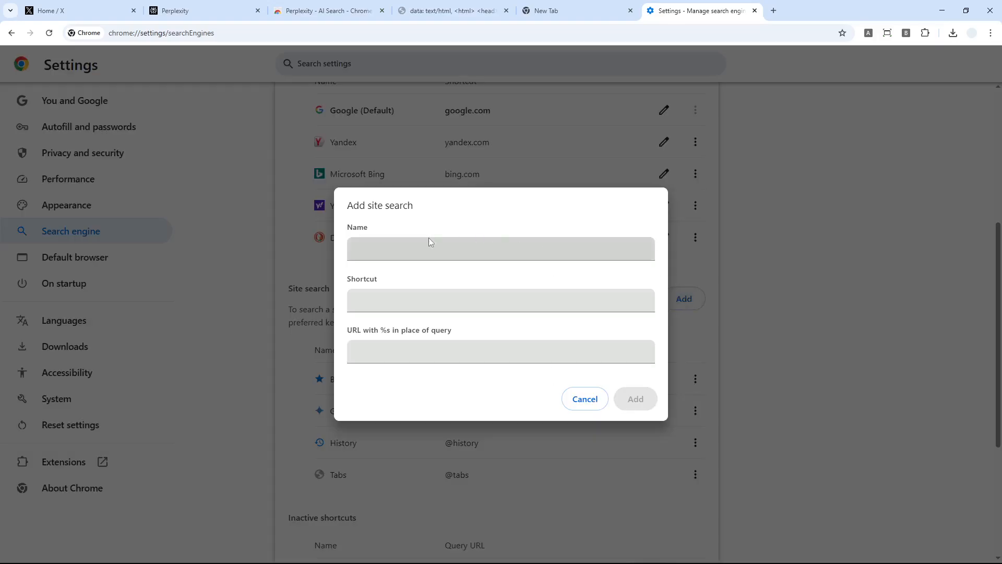
{"action": "left_click", "coordinate": [499, 248]}
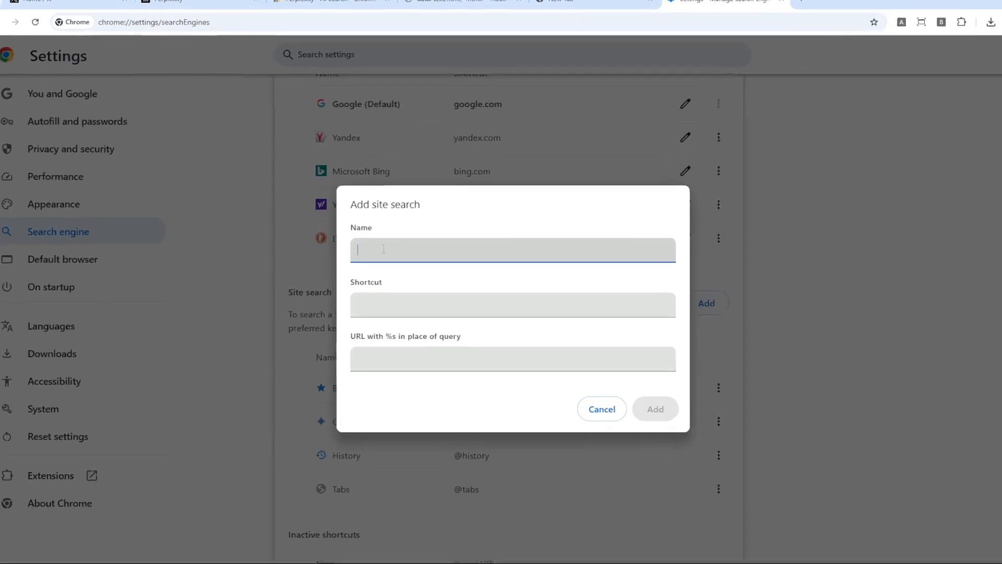
{"action": "type", "text": "Perplexity"}
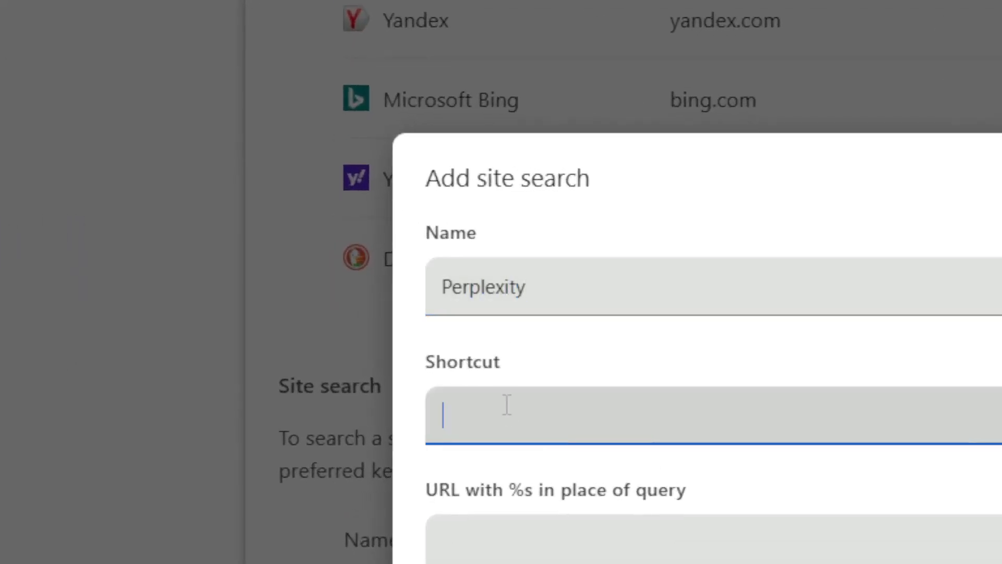
{"action": "type", "text": "p"}
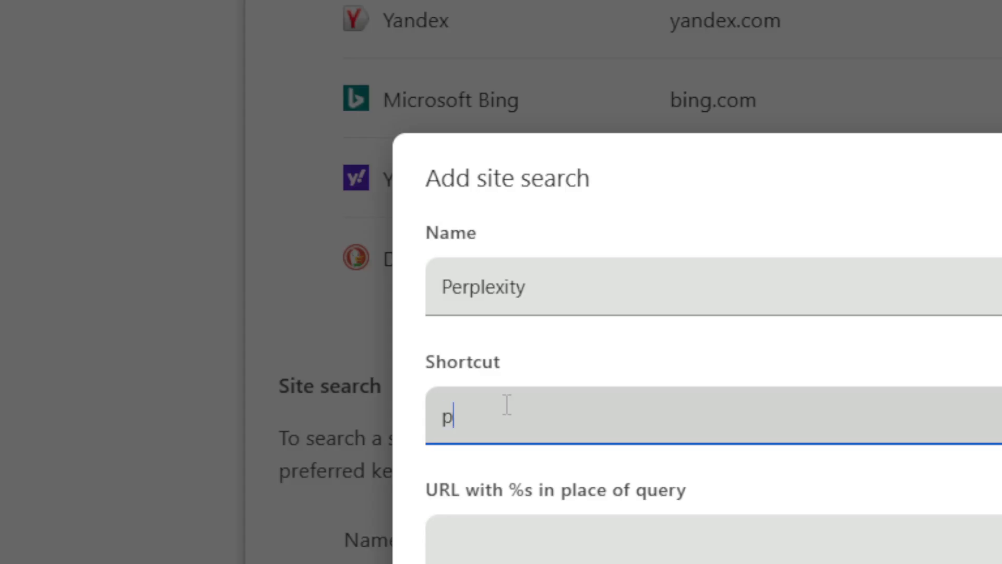
{"action": "type", "text": "erplexity.ai"}
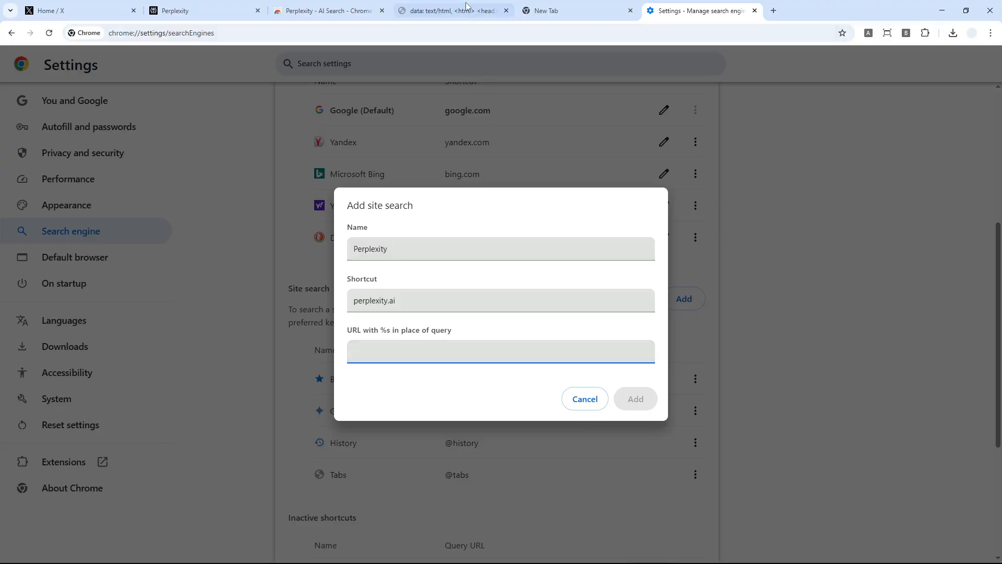
{"action": "left_click", "coordinate": [448, 10]}
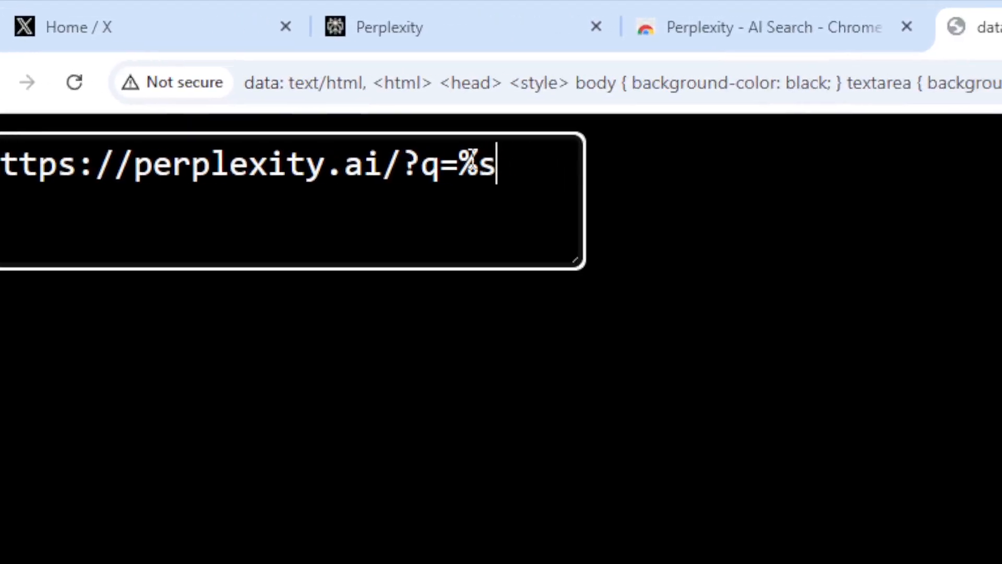
{"action": "double_click", "coordinate": [410, 164]}
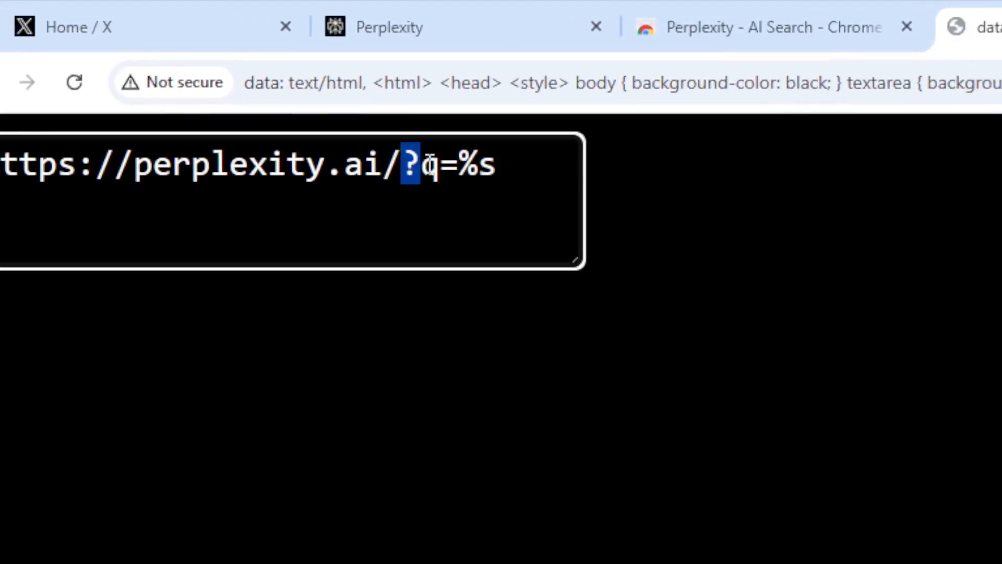
{"action": "mouse_move", "coordinate": [440, 165]}
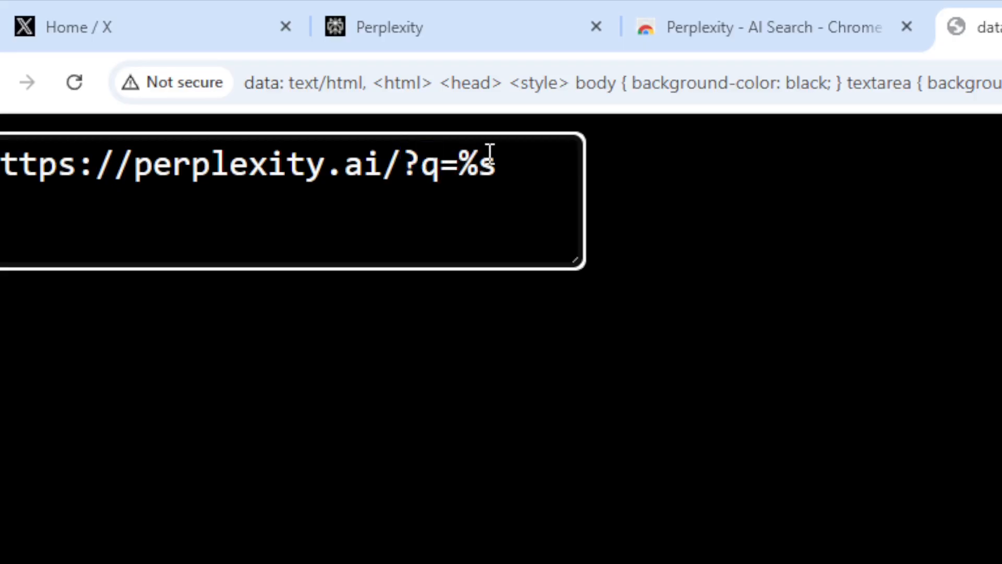
{"action": "double_click", "coordinate": [476, 165]}
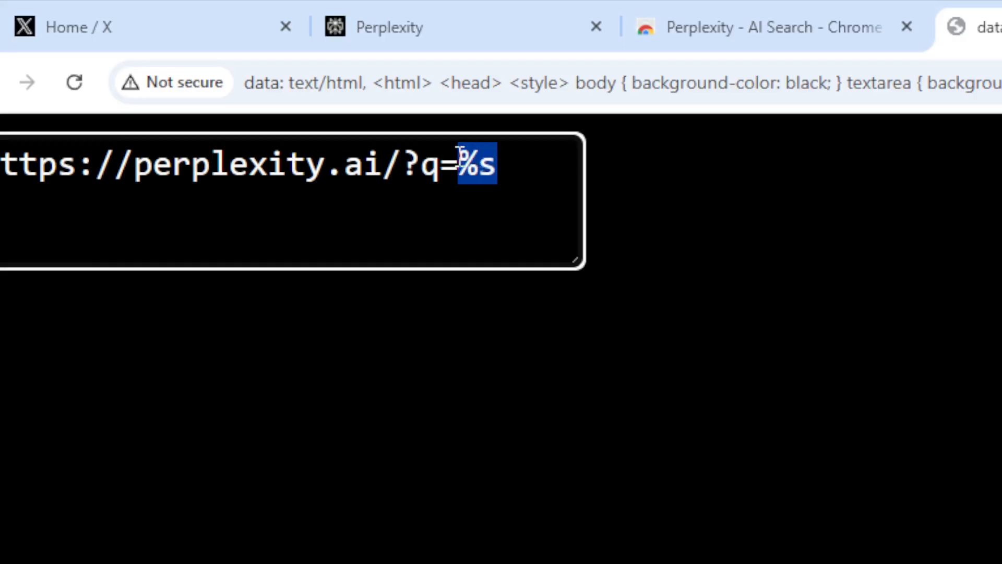
{"action": "key", "text": "ctrl+a"}
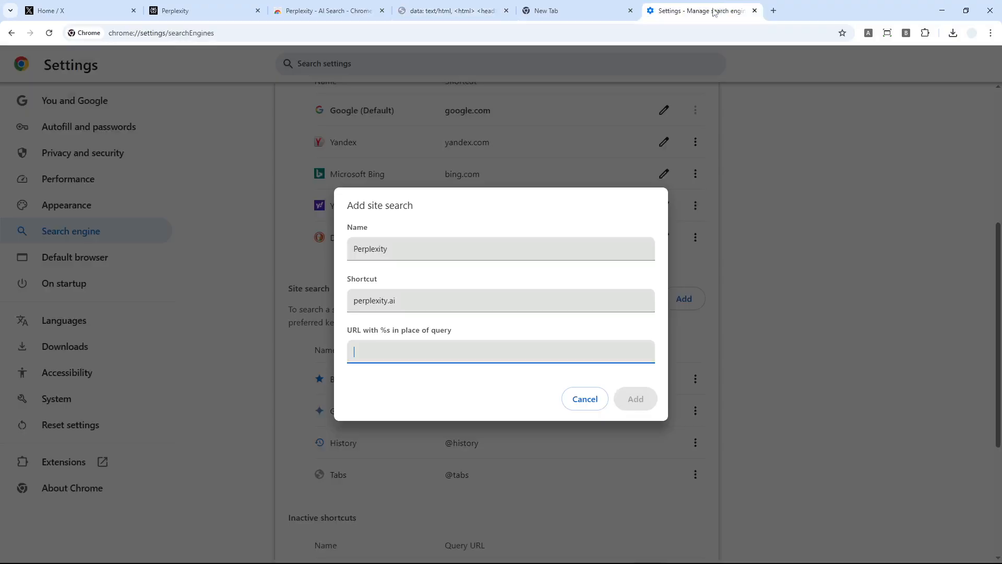
{"action": "right_click", "coordinate": [500, 350]}
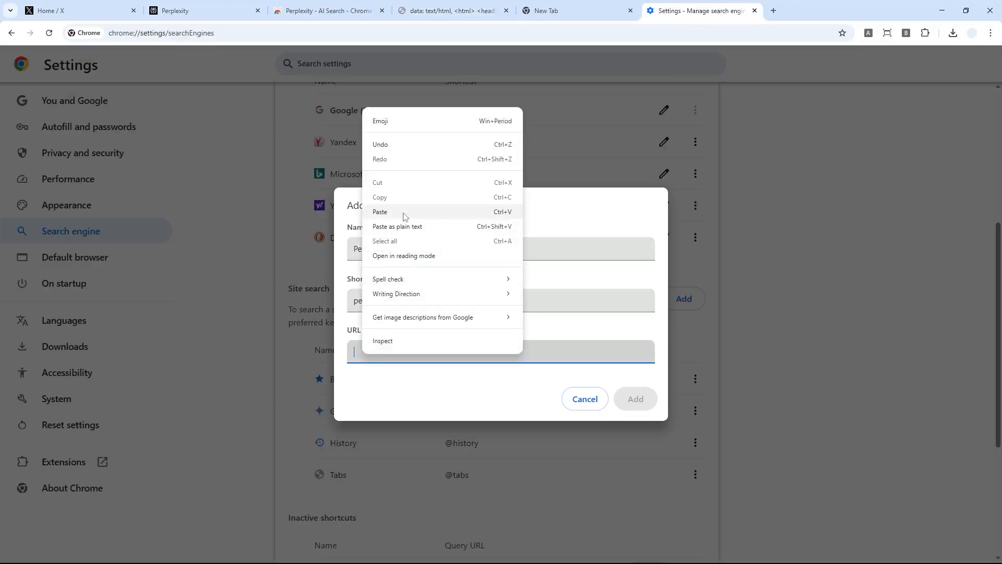
{"action": "left_click", "coordinate": [380, 212]}
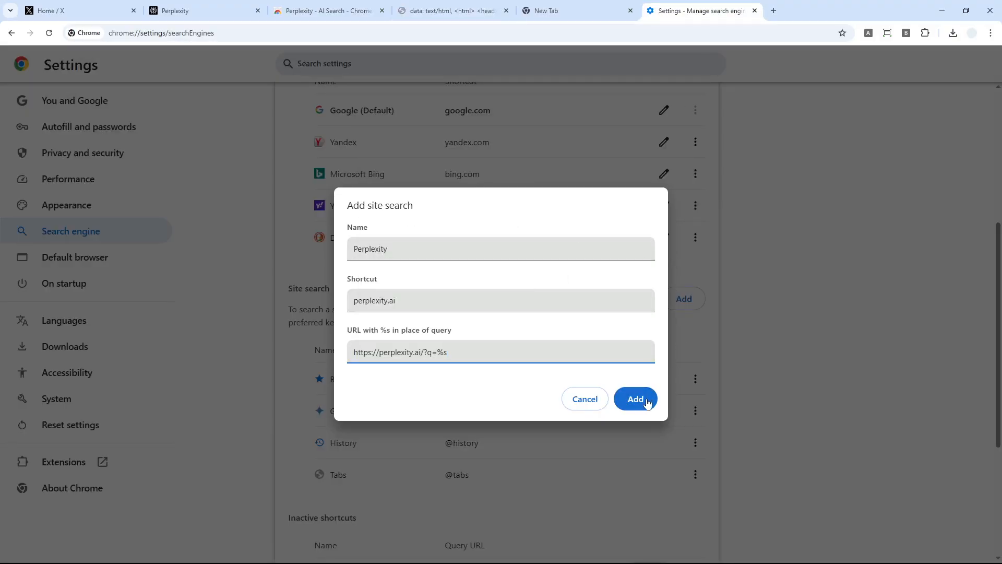
{"action": "left_click", "coordinate": [636, 398]}
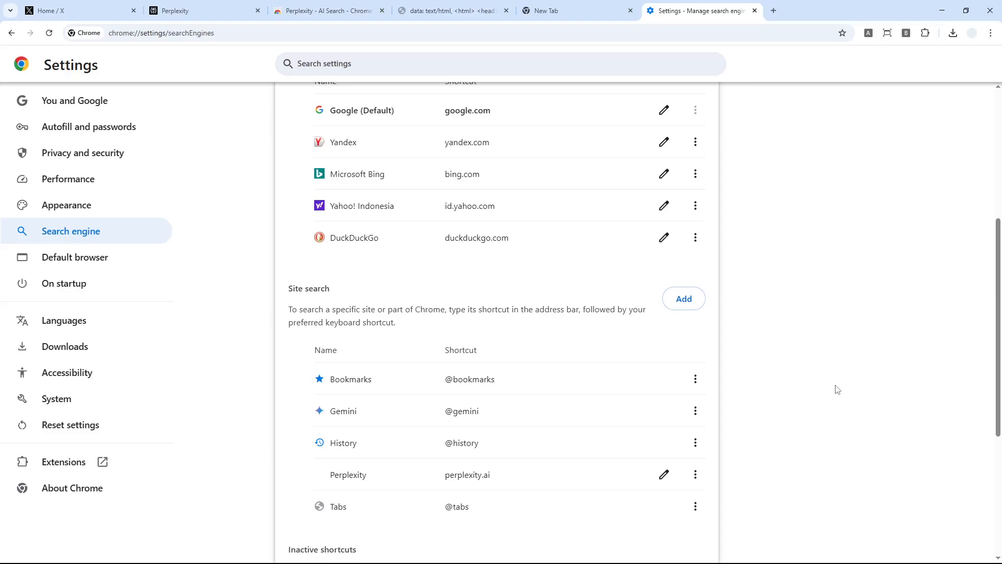
Use Make default on the Perplexity row so it replaces Google under Search engines
{"action": "scroll", "scroll_direction": "down", "scroll_amount": 3}
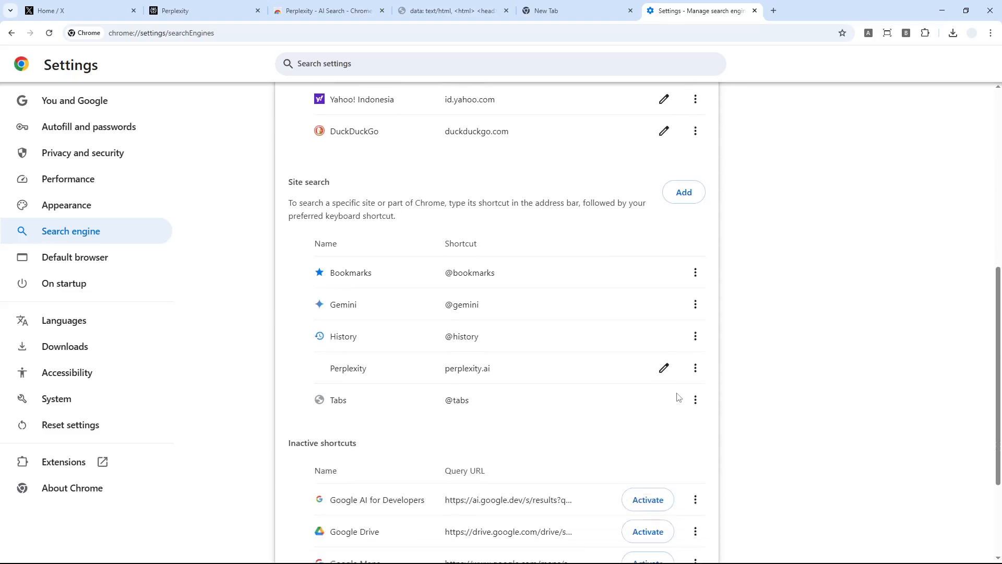
{"action": "left_click", "coordinate": [695, 367]}
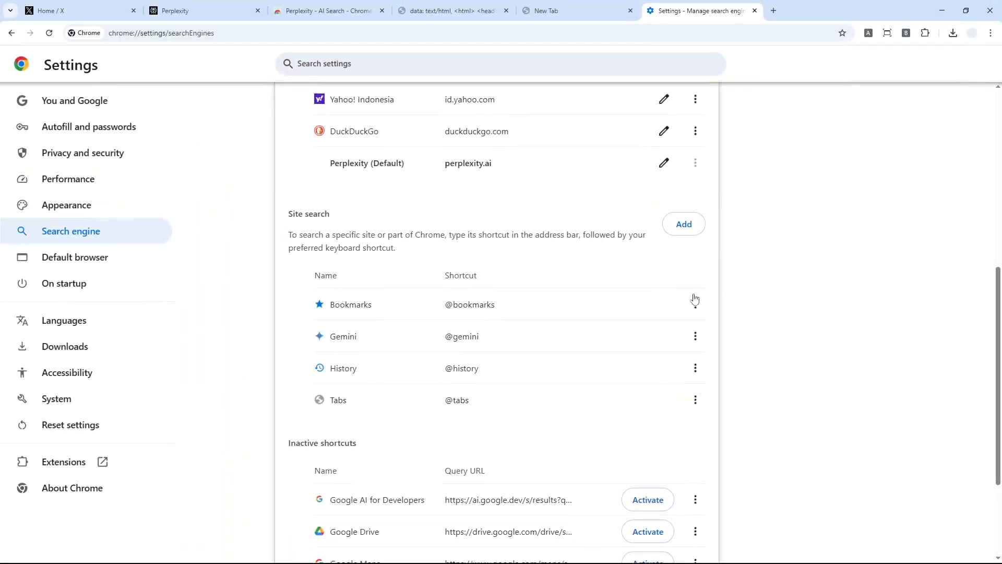
{"action": "scroll", "scroll_direction": "up", "scroll_amount": 3}
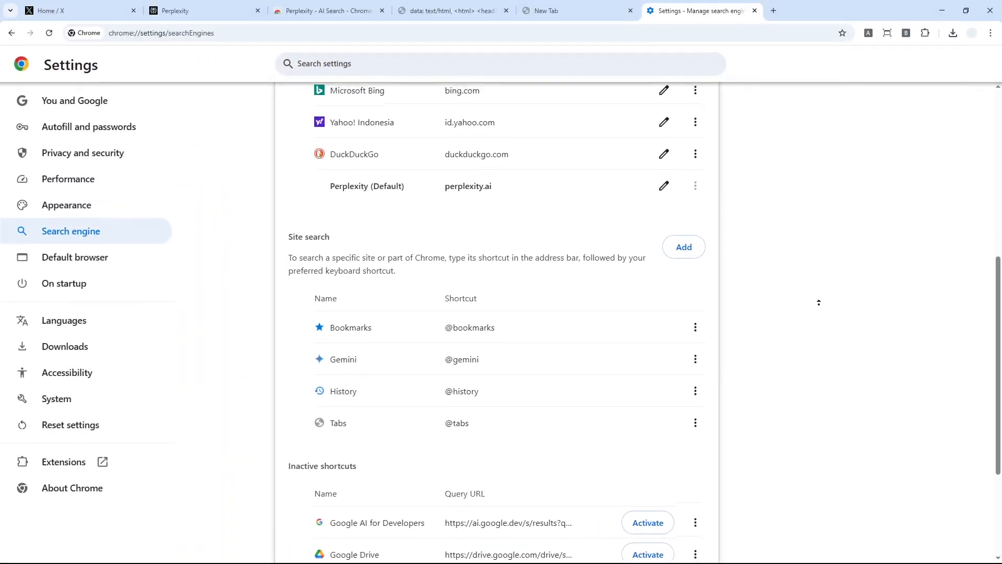
{"action": "scroll", "scroll_direction": "up", "scroll_amount": 3}
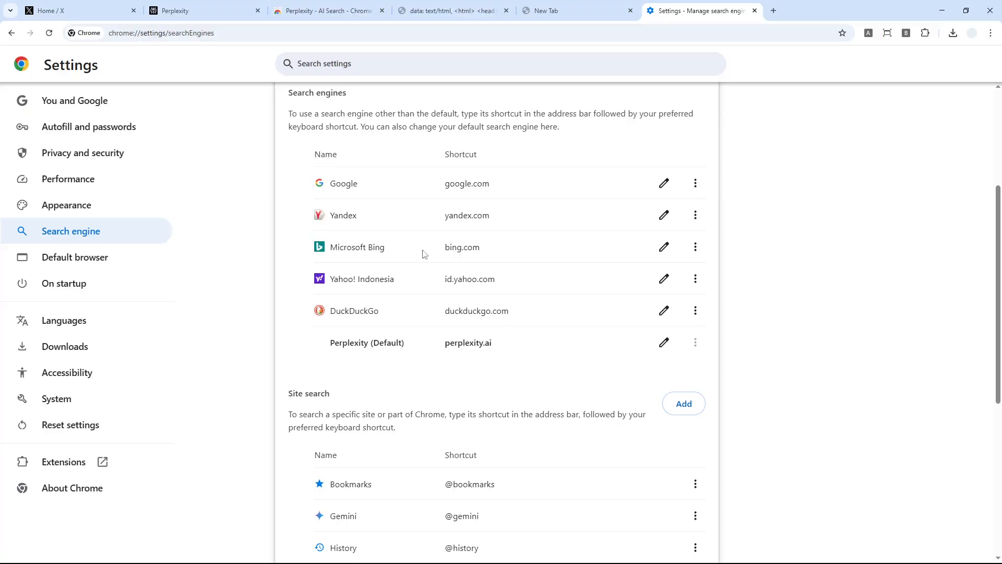
{"action": "mouse_move", "coordinate": [373, 250]}
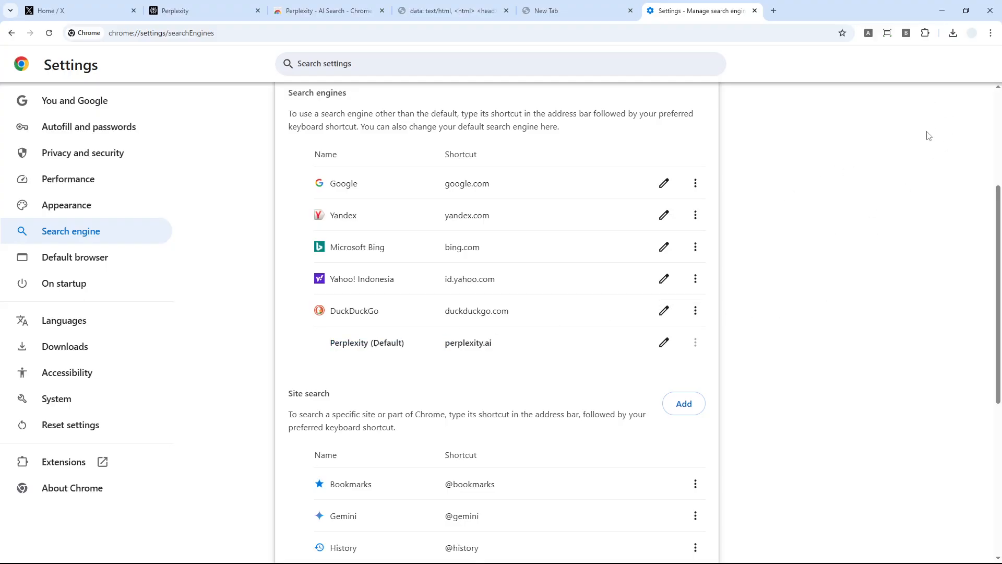
{"action": "left_click", "coordinate": [563, 11]}
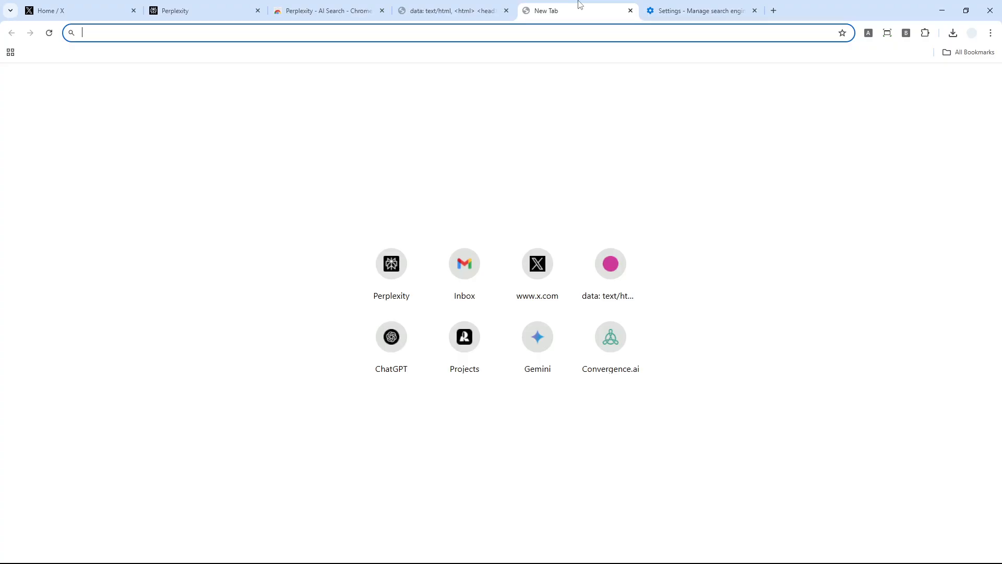
{"action": "mouse_move", "coordinate": [815, 126]}
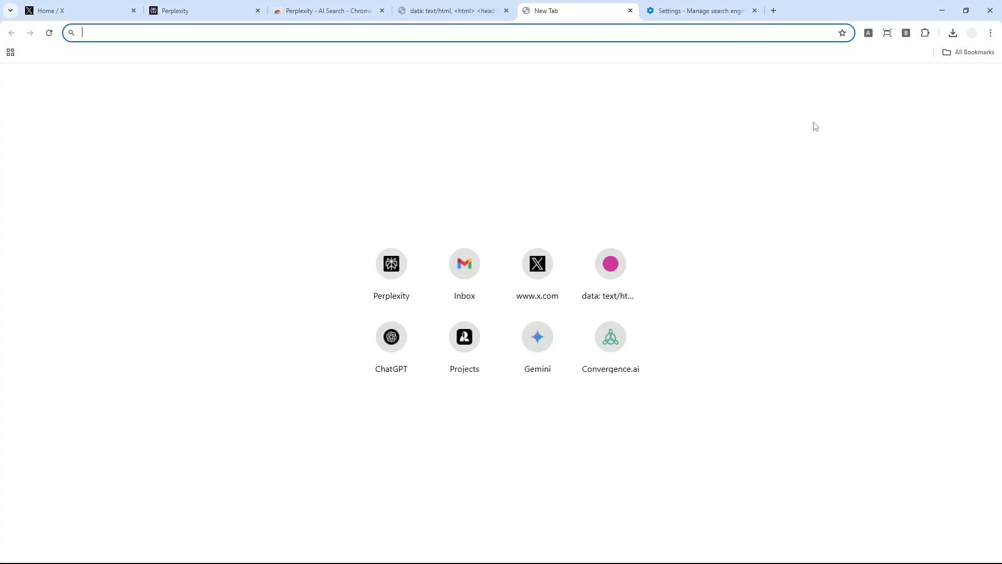
{"action": "mouse_move", "coordinate": [206, 251]}
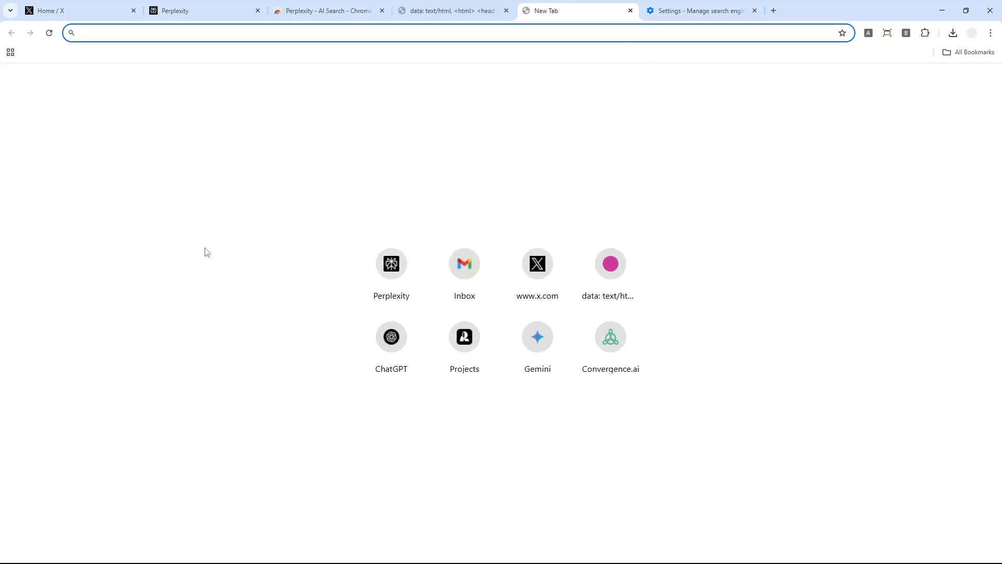
{"action": "mouse_move", "coordinate": [529, 179]}
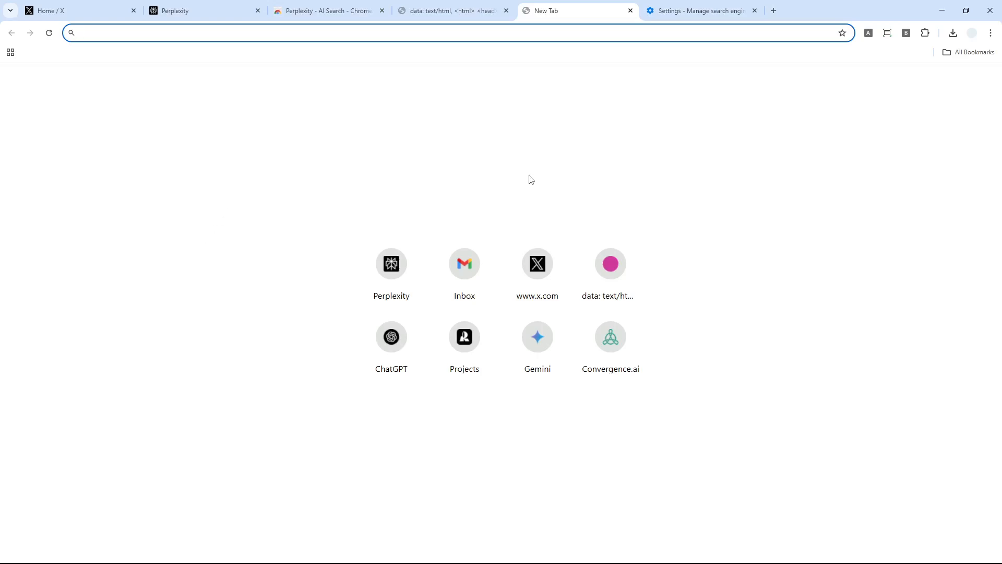
{"action": "left_click", "coordinate": [925, 32]}
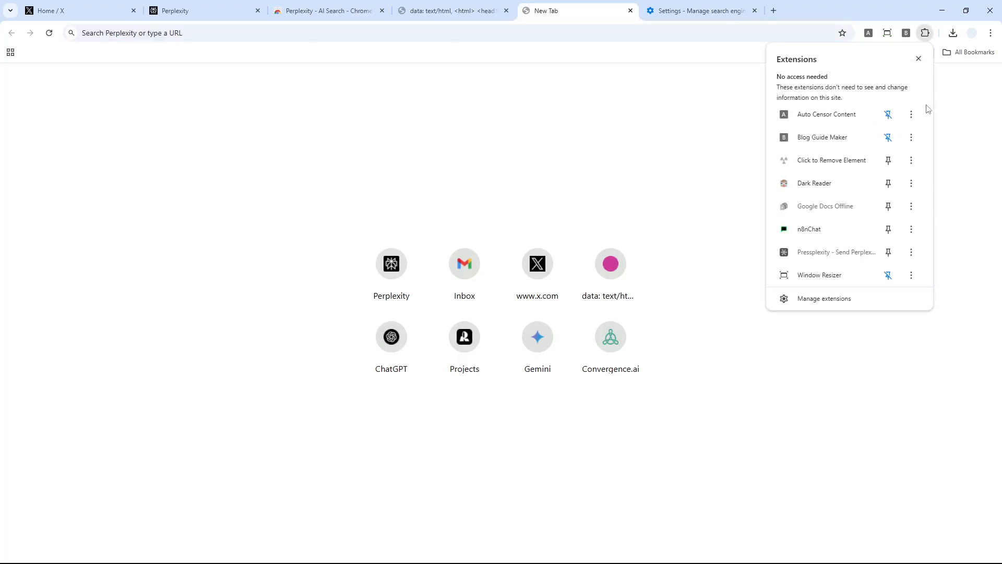
{"action": "mouse_move", "coordinate": [911, 251]}
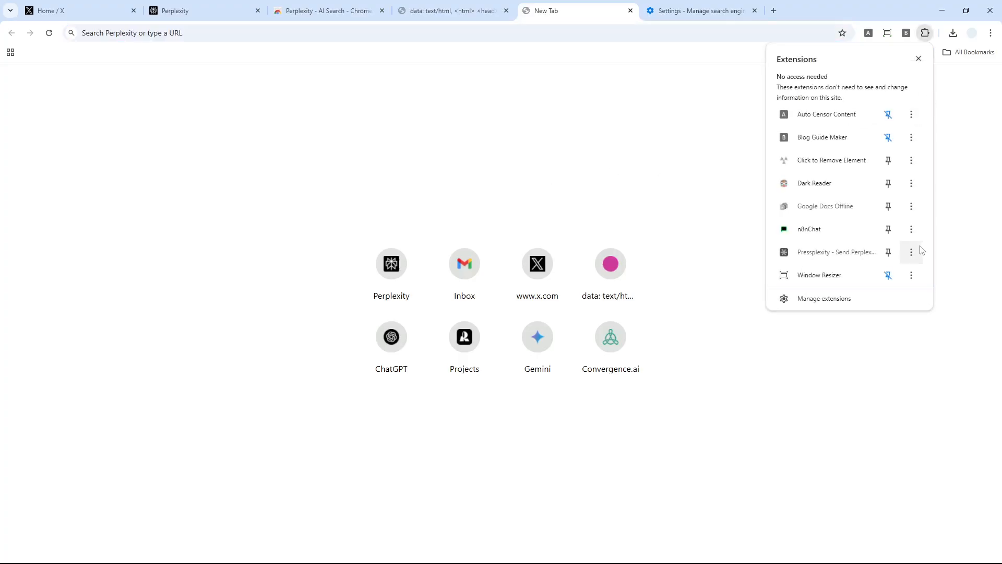
{"action": "mouse_move", "coordinate": [930, 201]}
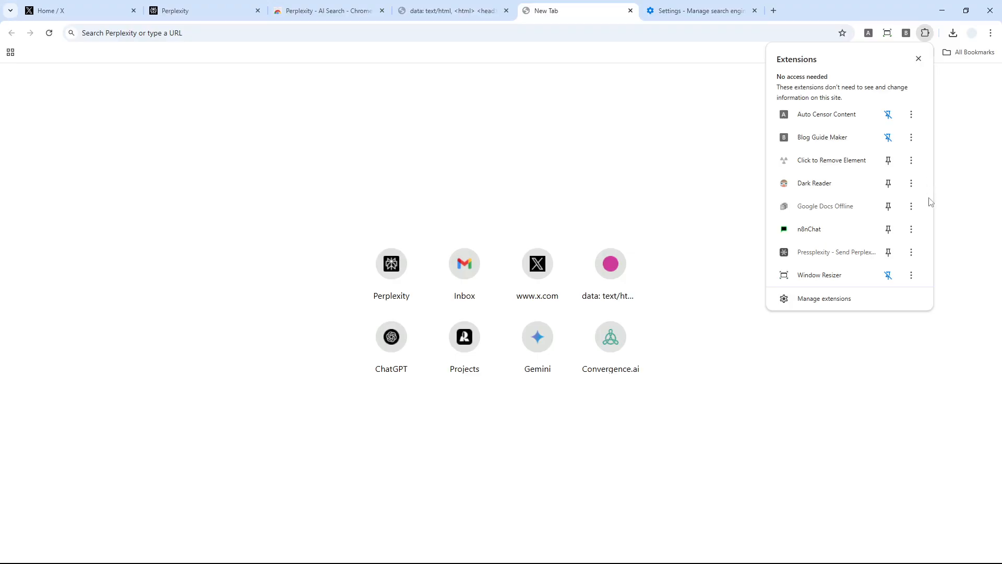
{"action": "mouse_move", "coordinate": [502, 27]}
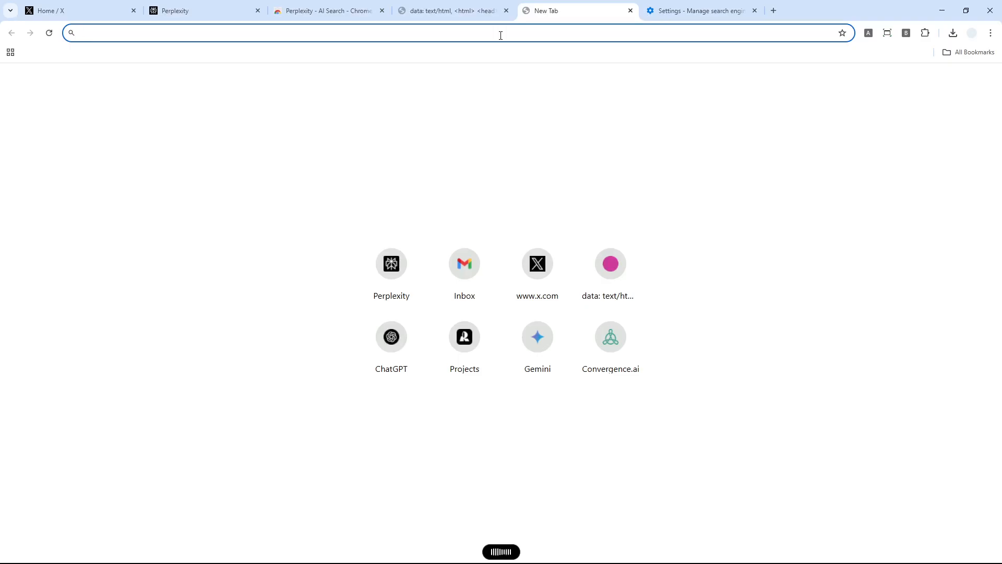
Search 'Please do a research about the latest AI image models.' from the address bar, opening a Perplexity answer page
{"action": "type", "text": "Please do a research about the latest AI image models."}
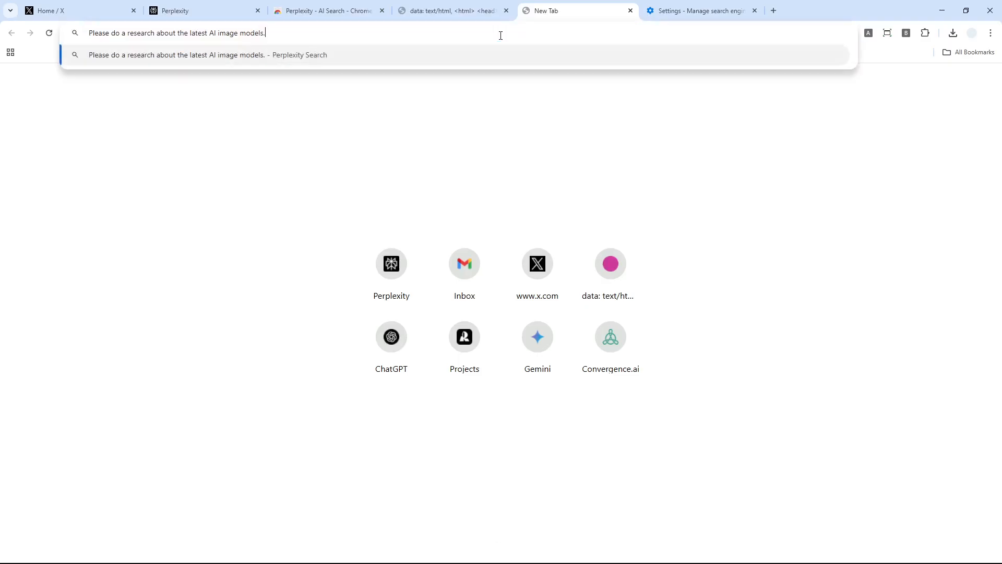
{"action": "key", "text": "ctrl+a"}
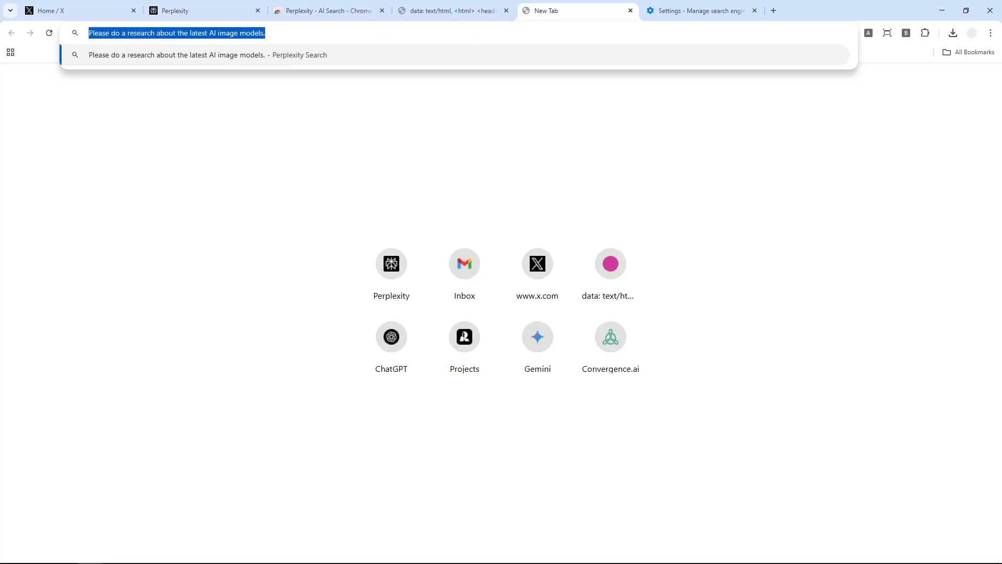
{"action": "mouse_move", "coordinate": [349, 44]}
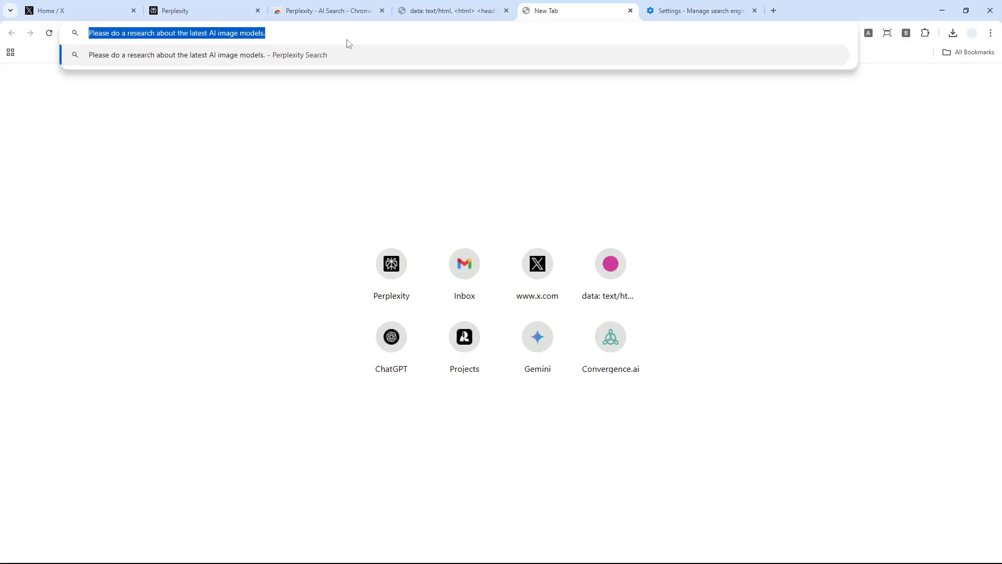
{"action": "key", "text": "Return"}
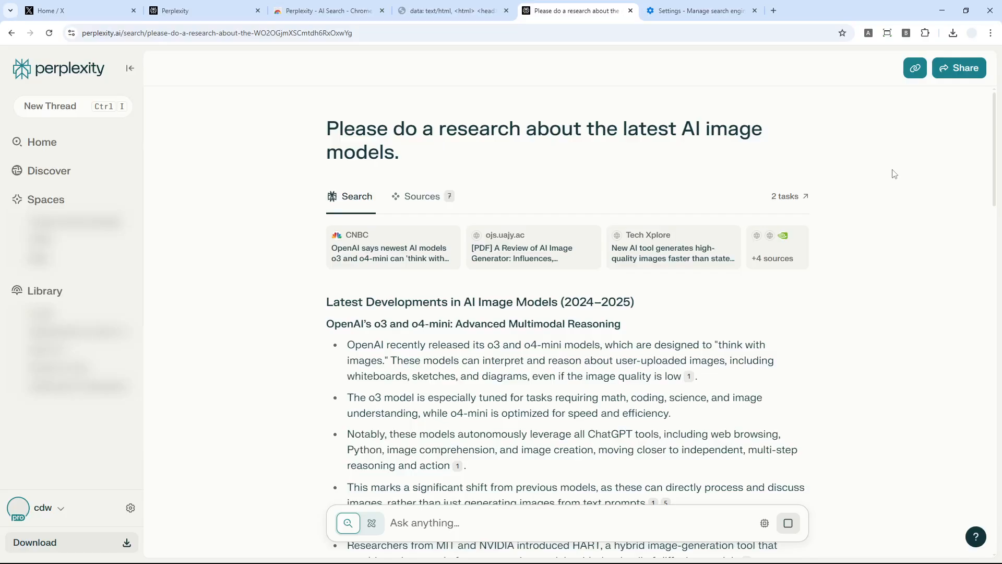
{"action": "scroll", "scroll_direction": "down", "scroll_amount": 3}
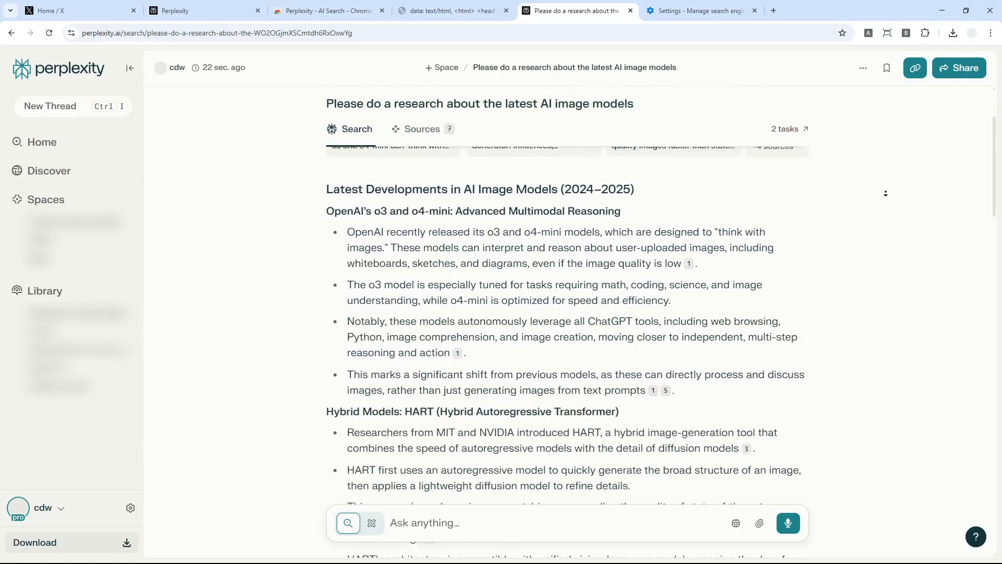
{"action": "scroll", "scroll_direction": "down", "scroll_amount": 3}
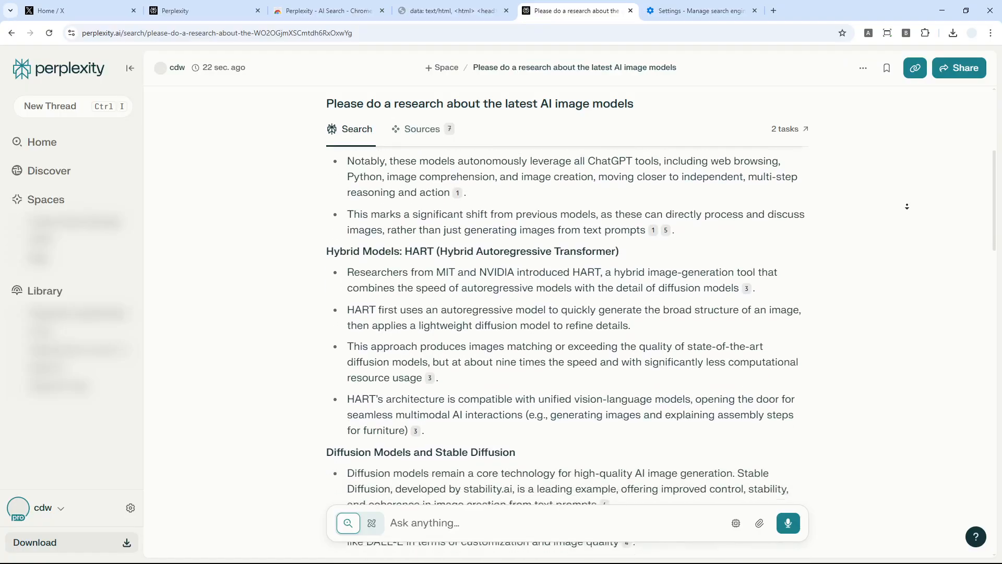
{"action": "scroll", "scroll_direction": "down", "scroll_amount": 3}
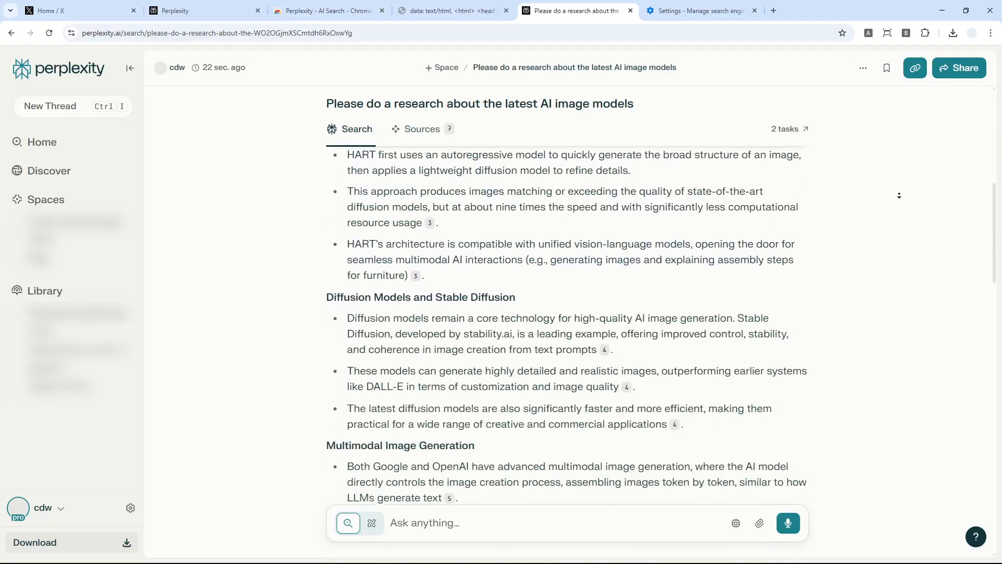
{"action": "scroll", "scroll_direction": "down", "scroll_amount": 3}
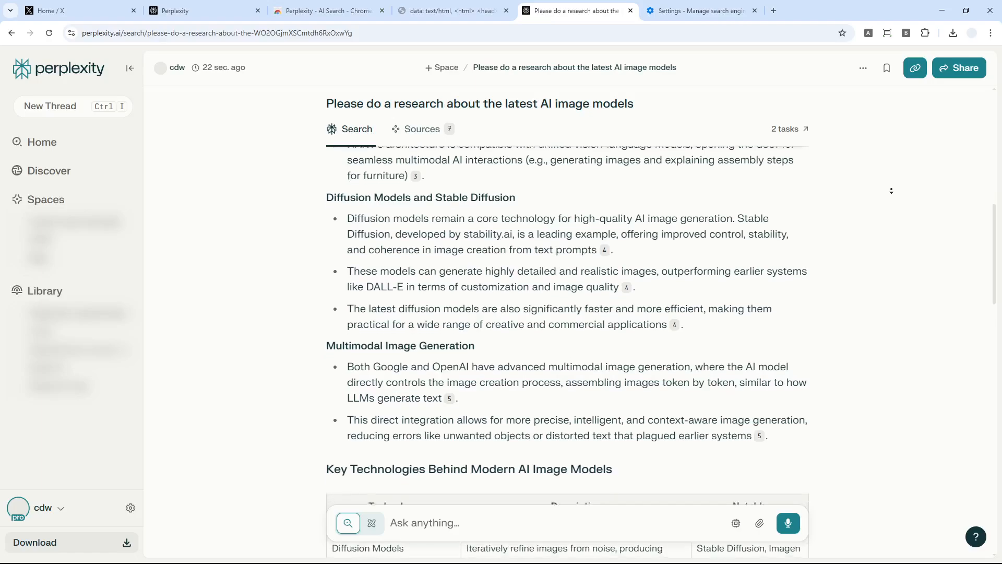
{"action": "scroll", "scroll_direction": "down", "scroll_amount": 3}
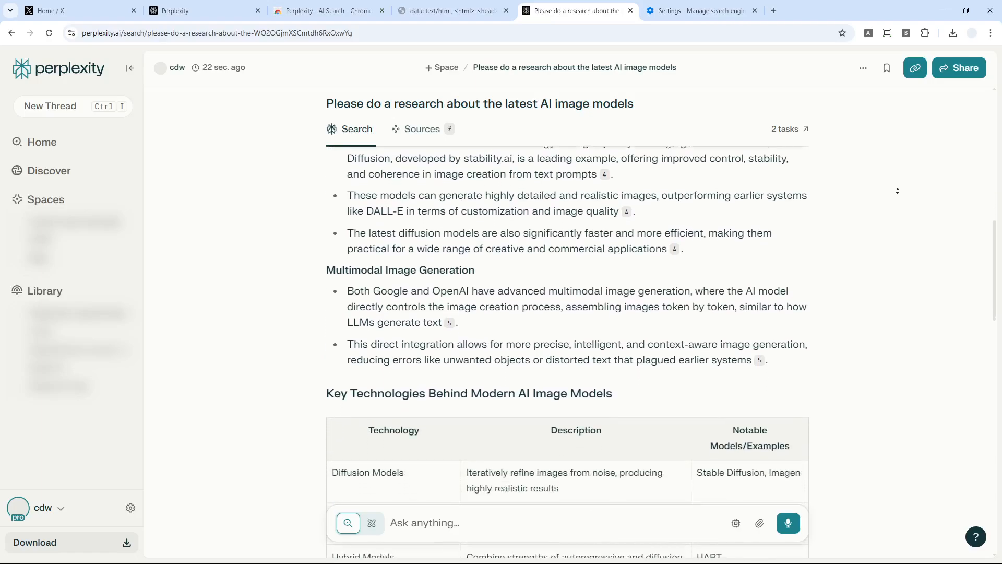
{"action": "scroll", "scroll_direction": "down", "scroll_amount": 3}
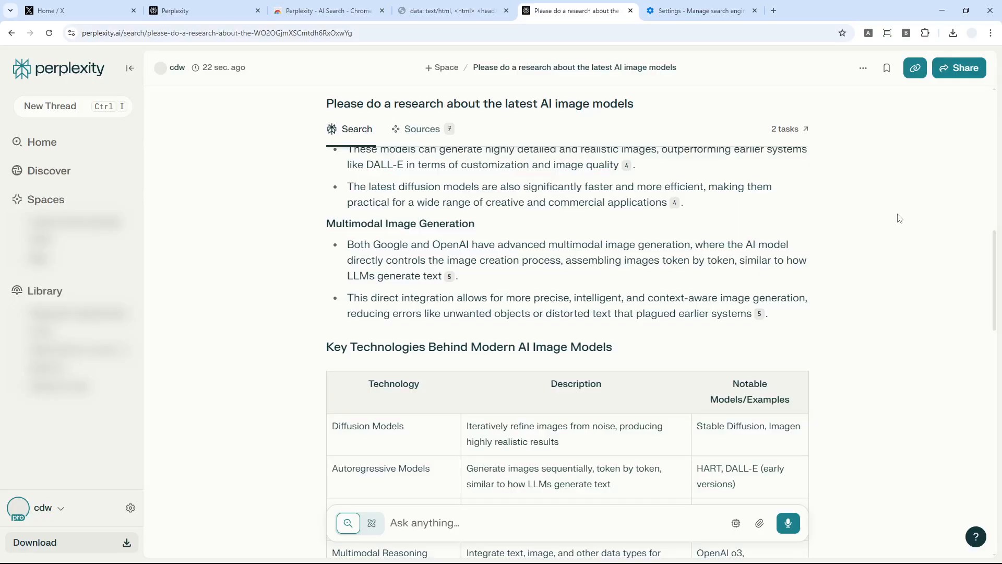
{"action": "scroll", "scroll_direction": "down", "scroll_amount": 3}
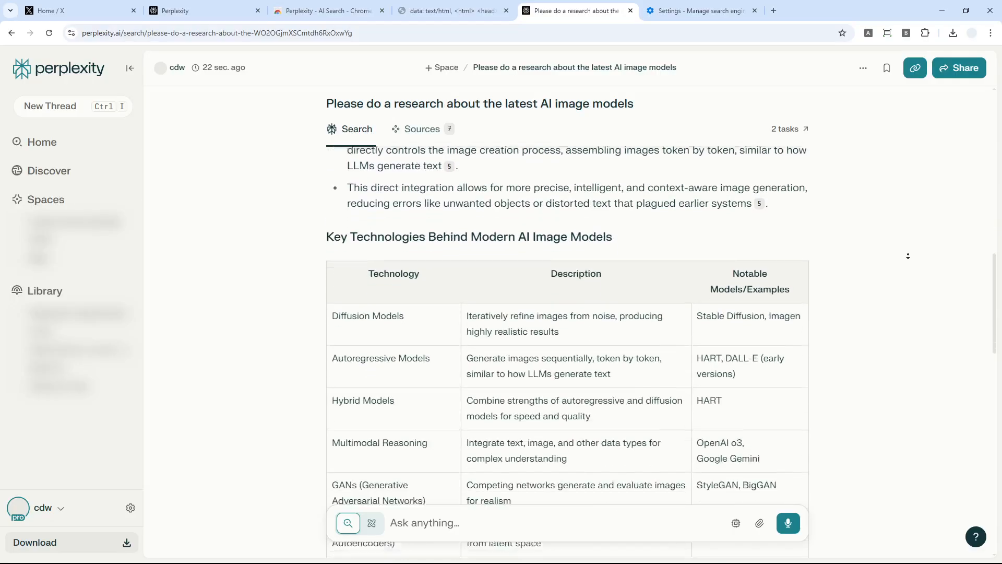
{"action": "scroll", "scroll_direction": "down", "scroll_amount": 3}
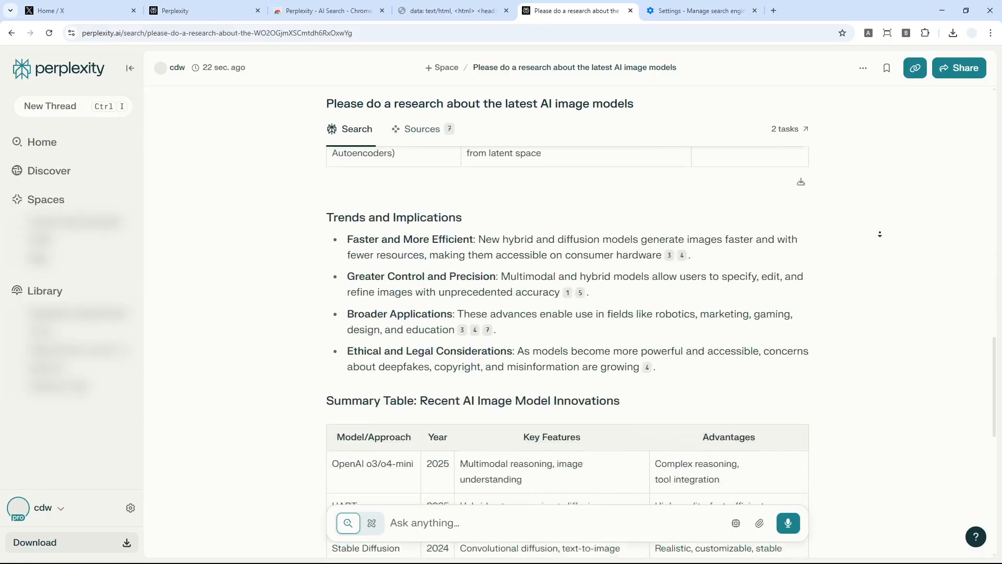
{"action": "scroll", "scroll_direction": "down", "scroll_amount": 3}
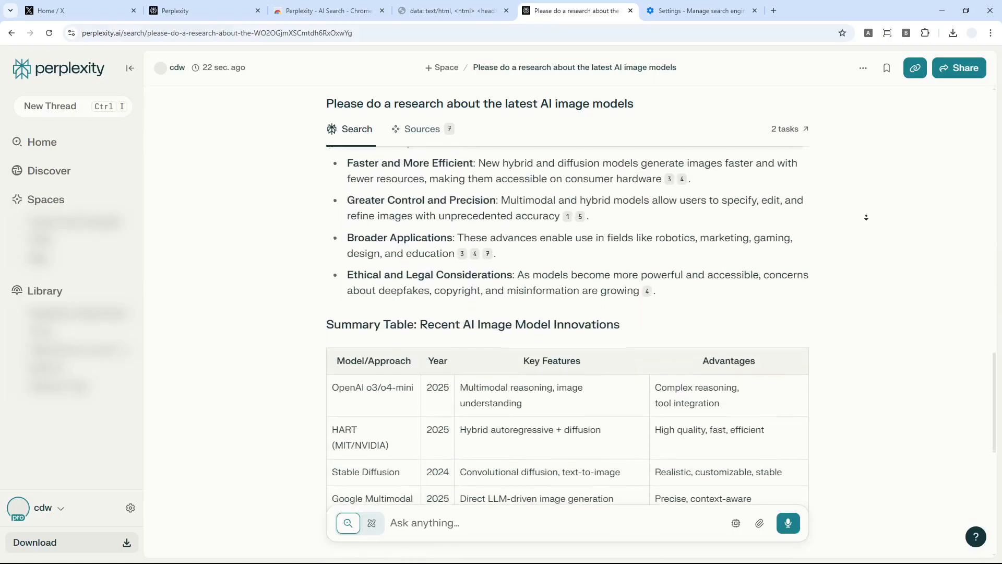
{"action": "scroll", "scroll_direction": "down", "scroll_amount": 3}
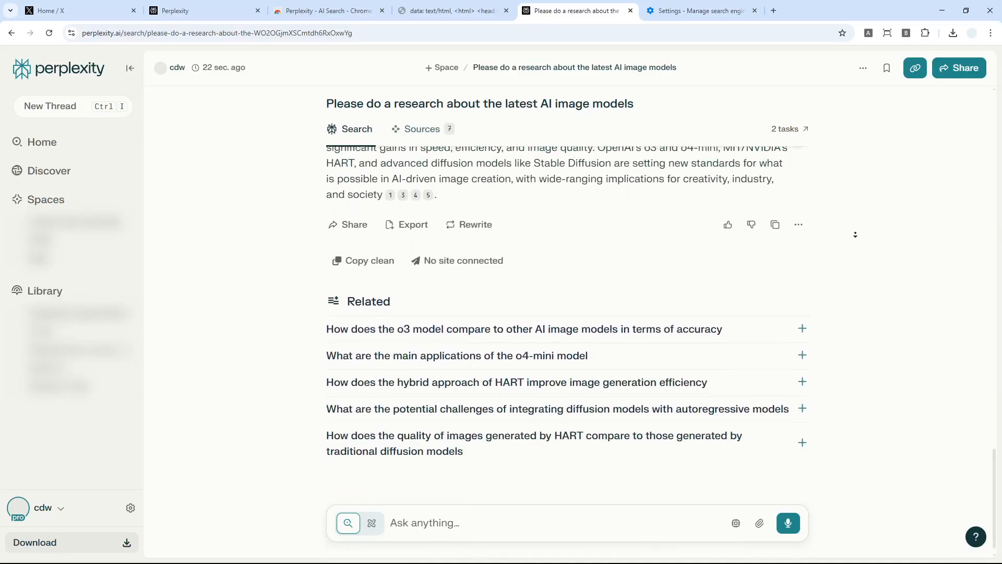
{"action": "scroll", "scroll_direction": "up", "scroll_amount": 3}
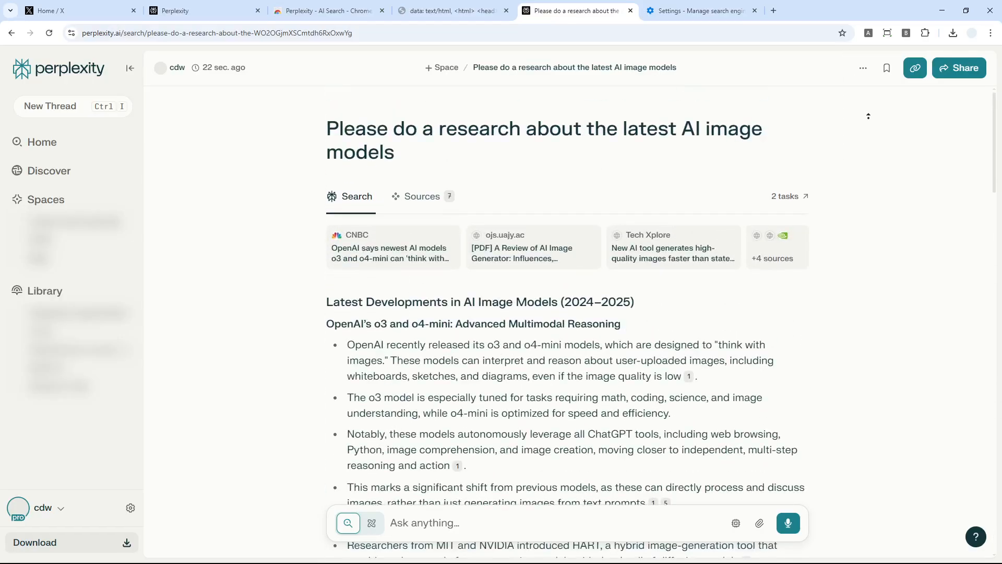